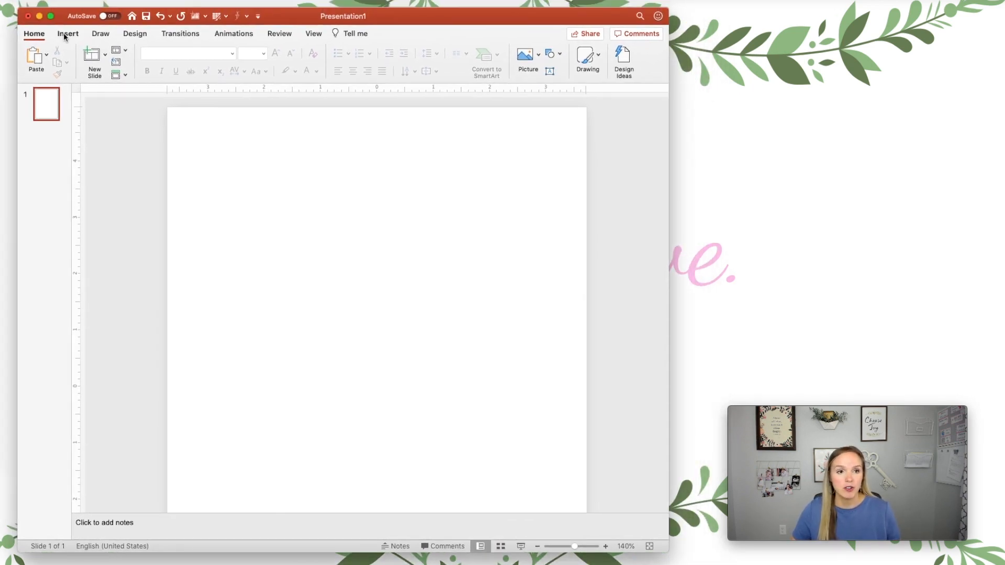
Step: Insert a horizontal line near the slide top, coloured black with arrowheads on both ends
left_click(223, 53)
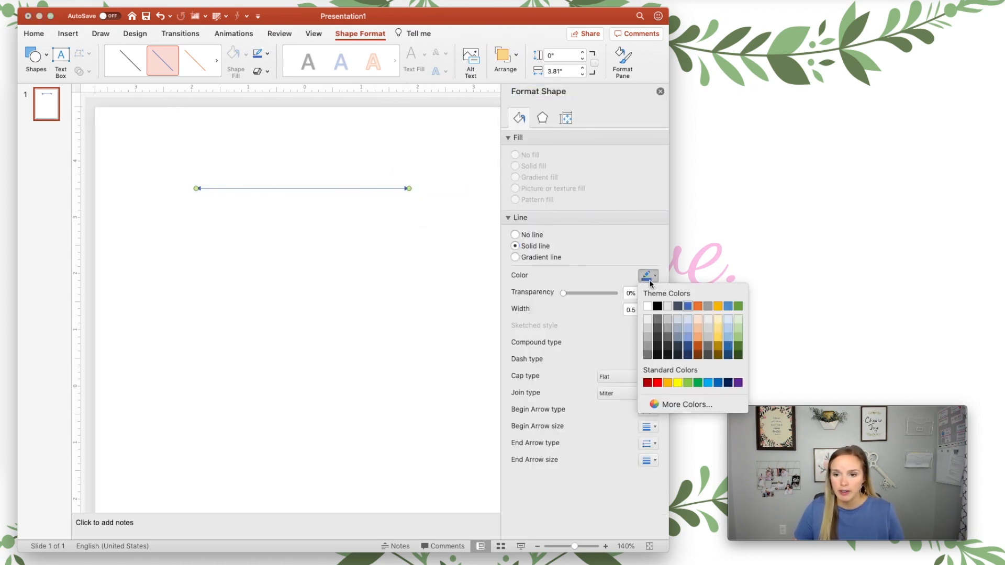
left_click(637, 310)
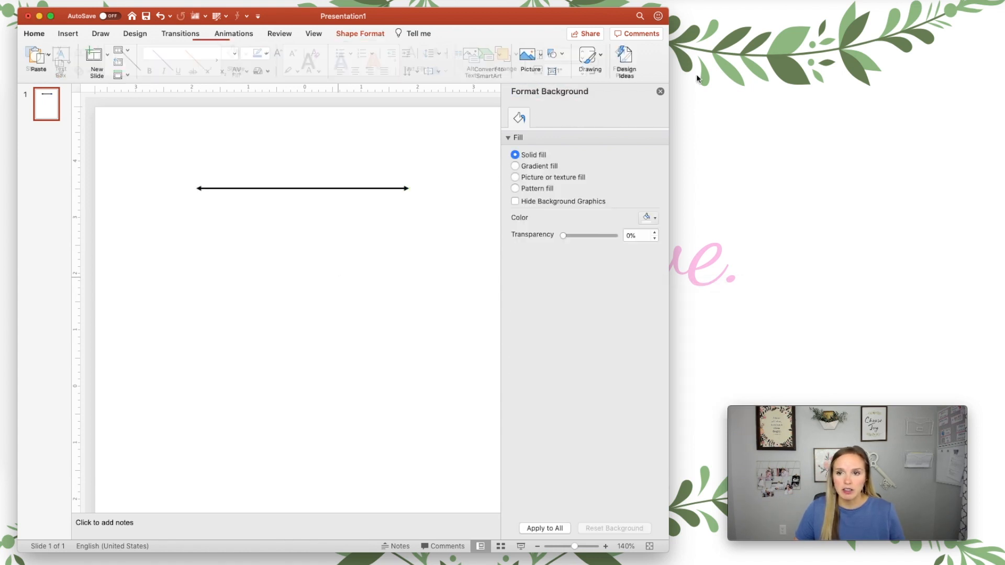
left_click(660, 91)
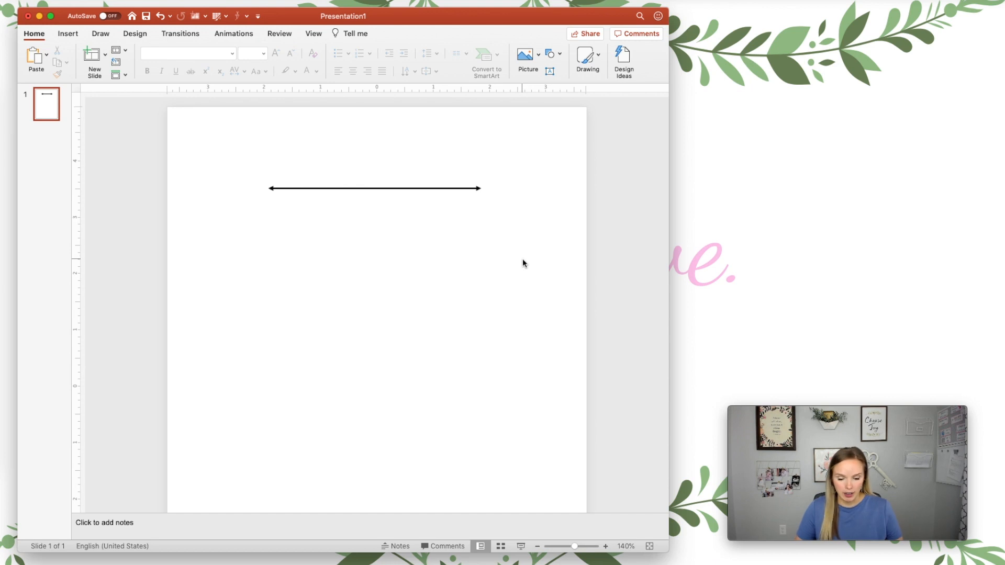
Step: Draw a second black line below the number line with 0.75 pt weight
left_click_drag(563, 546, 575, 547)
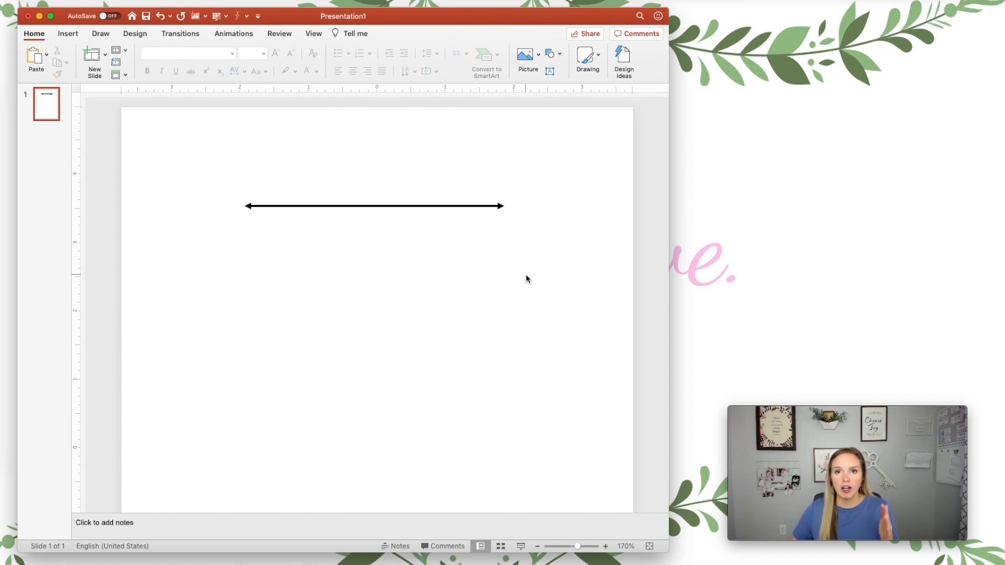
left_click(548, 54)
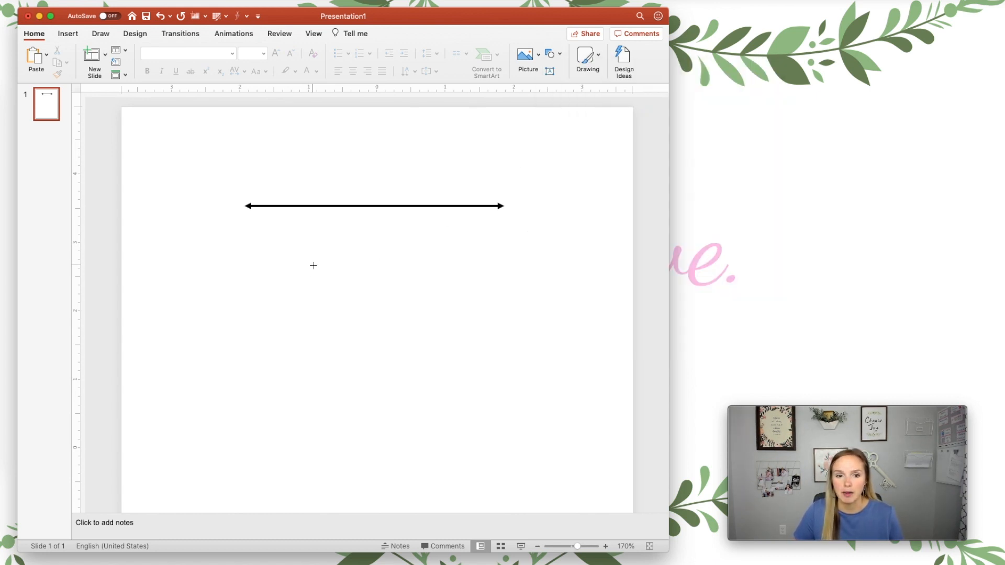
left_click_drag(304, 238, 371, 305)
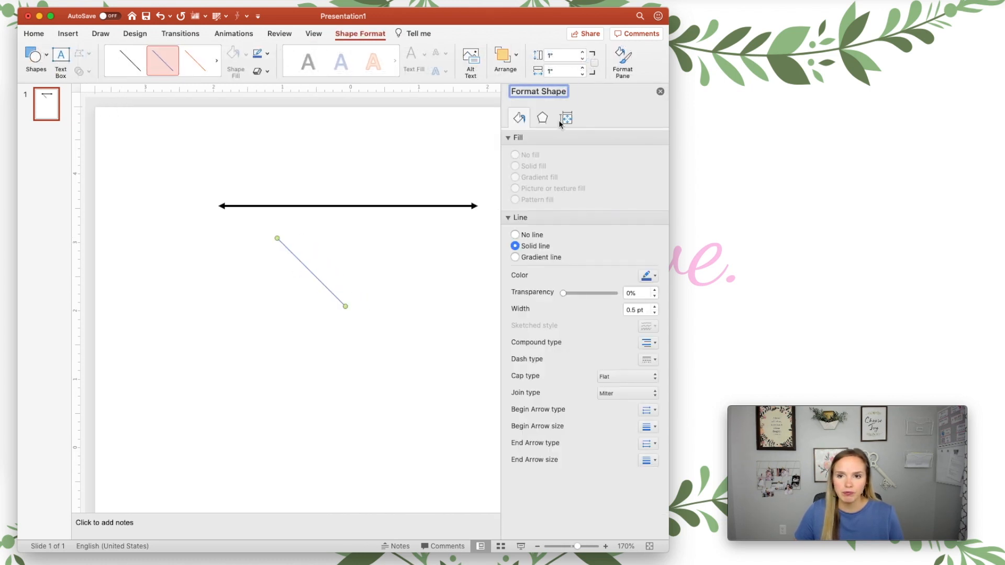
left_click(655, 275)
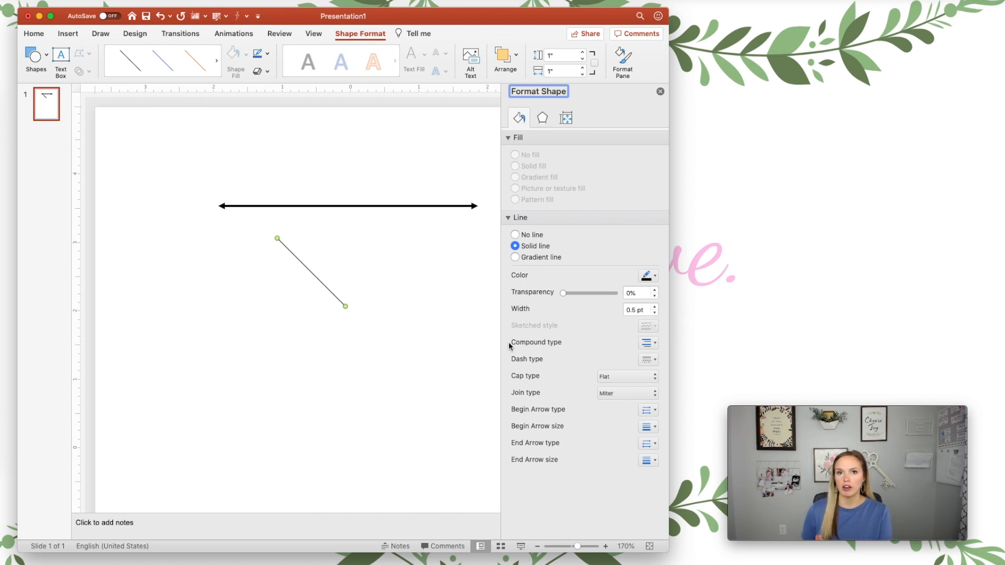
left_click(655, 306)
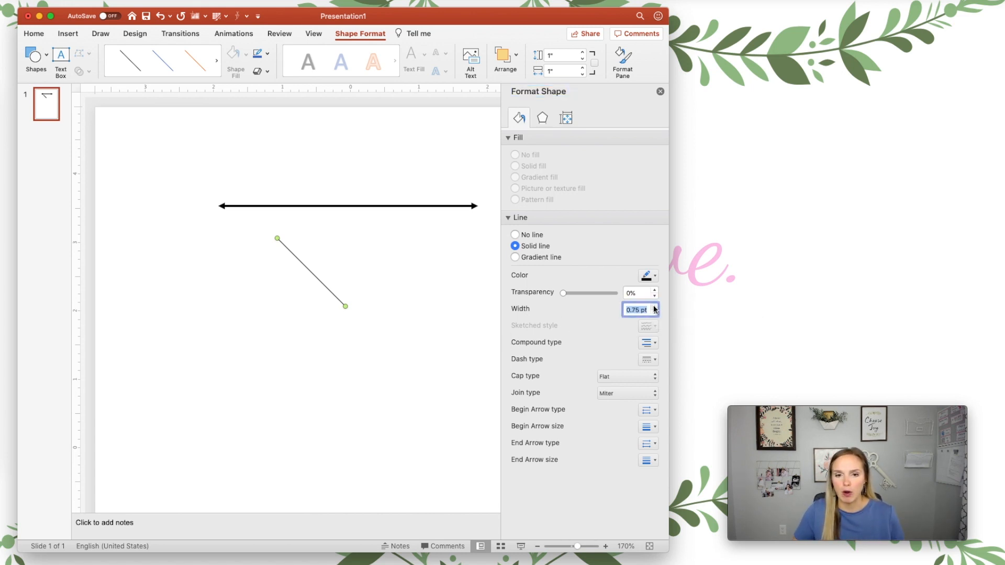
Step: Size the new line as a vertical tick 0.25" tall and 0" wide on the left of the line
left_click(564, 118)
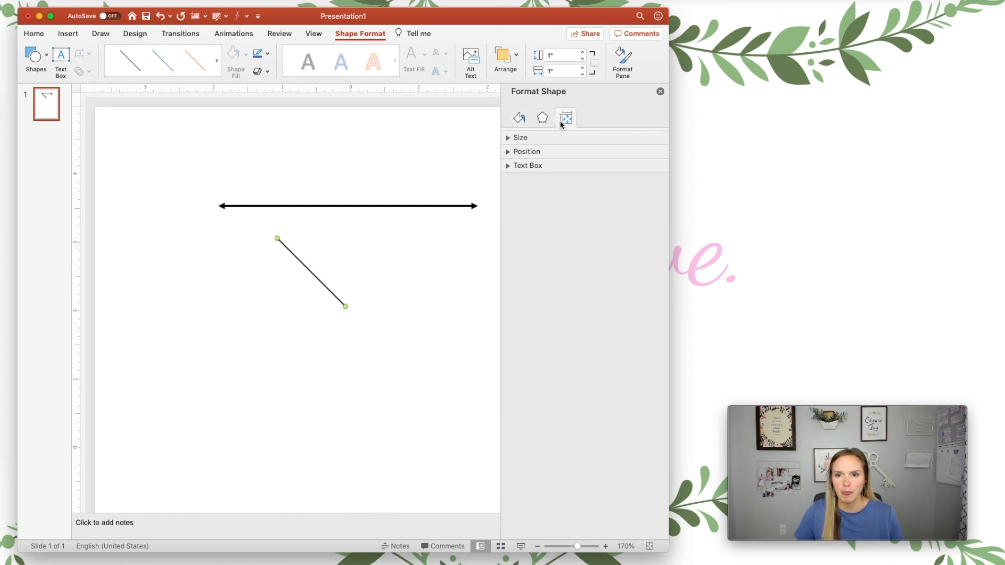
left_click(520, 137)
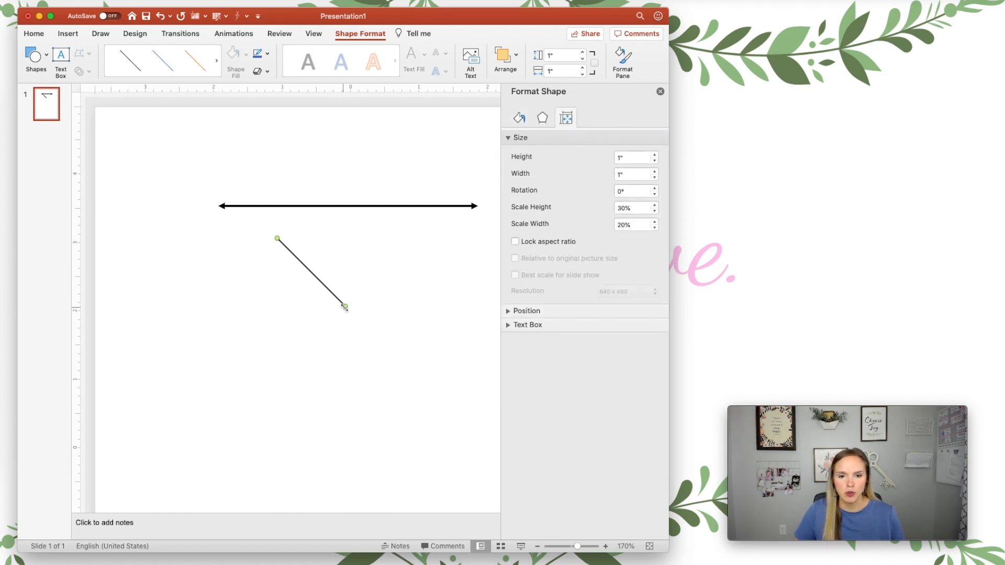
left_click_drag(345, 307, 280, 259)
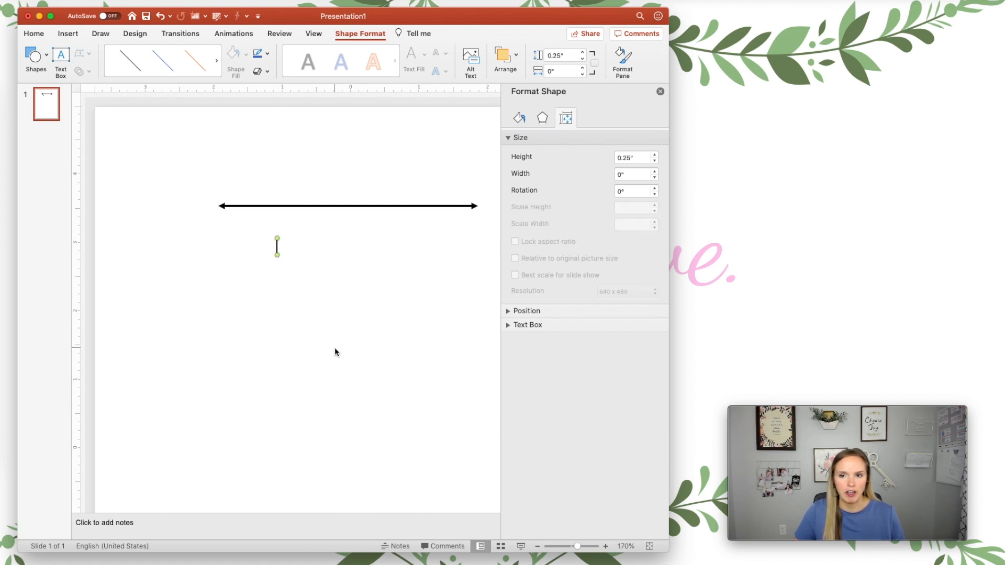
mouse_move(284, 256)
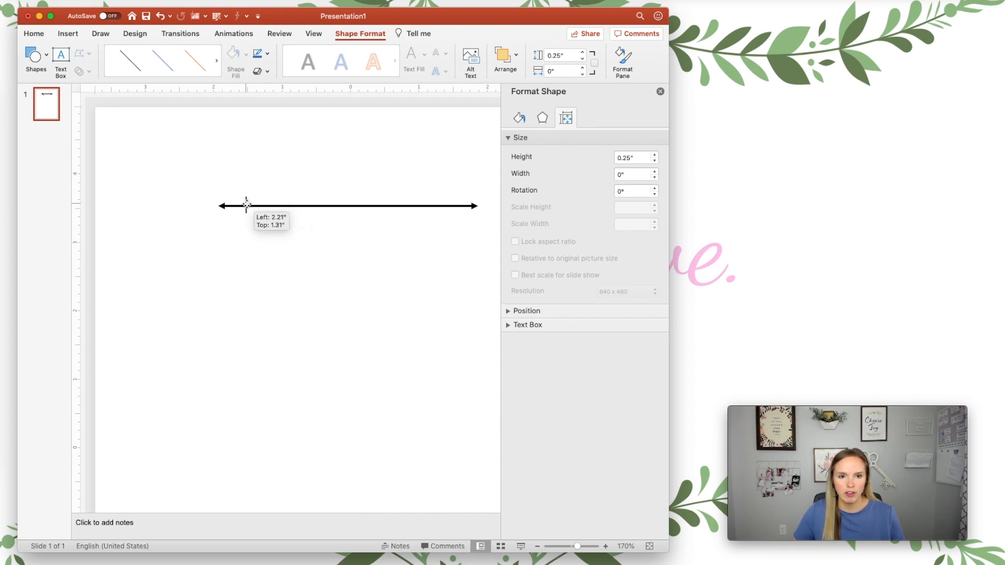
Step: Duplicate the tick into seven copies, place one at the line's right end, and select all ticks
left_click(659, 91)
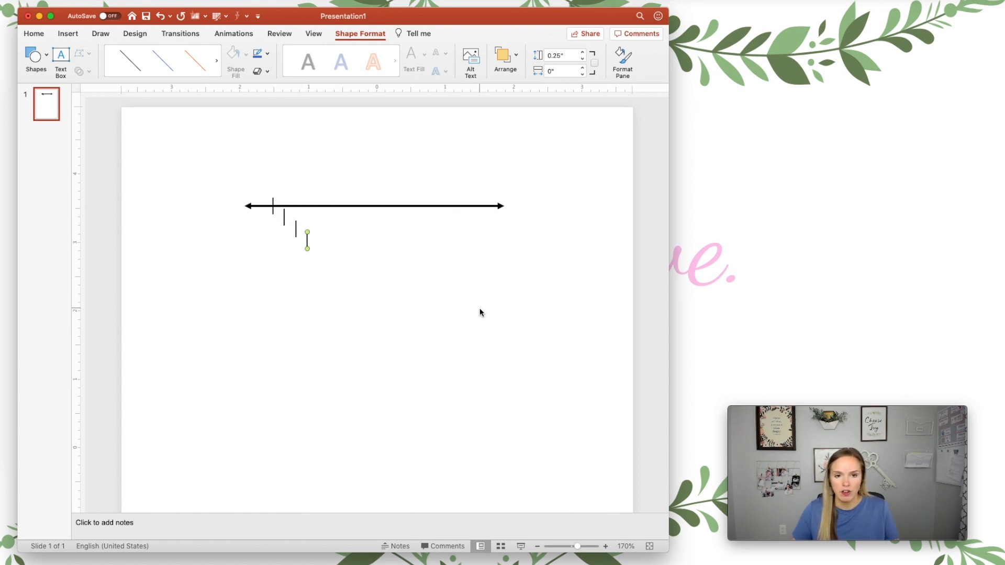
left_click_drag(307, 239, 339, 269)
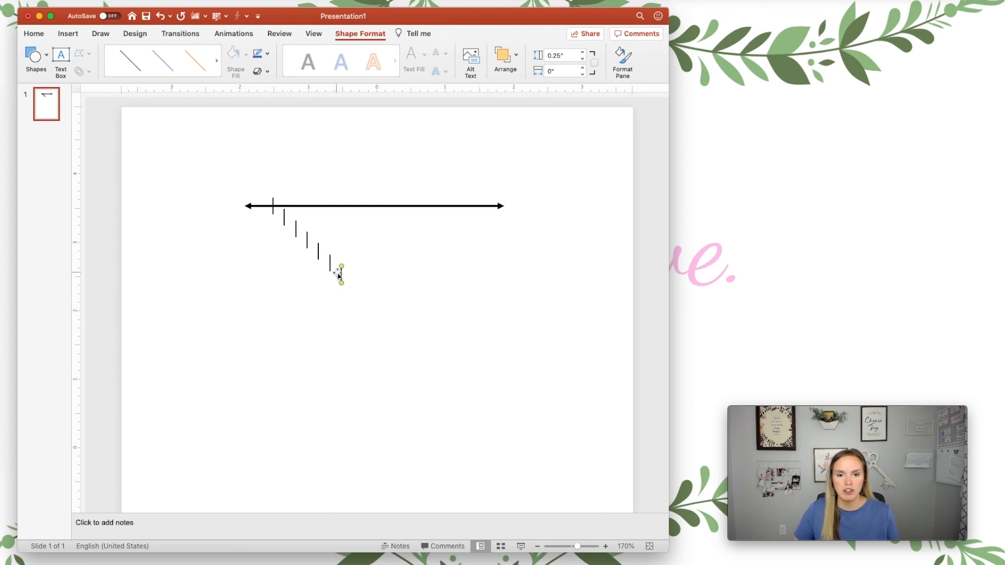
left_click_drag(339, 269, 469, 205)
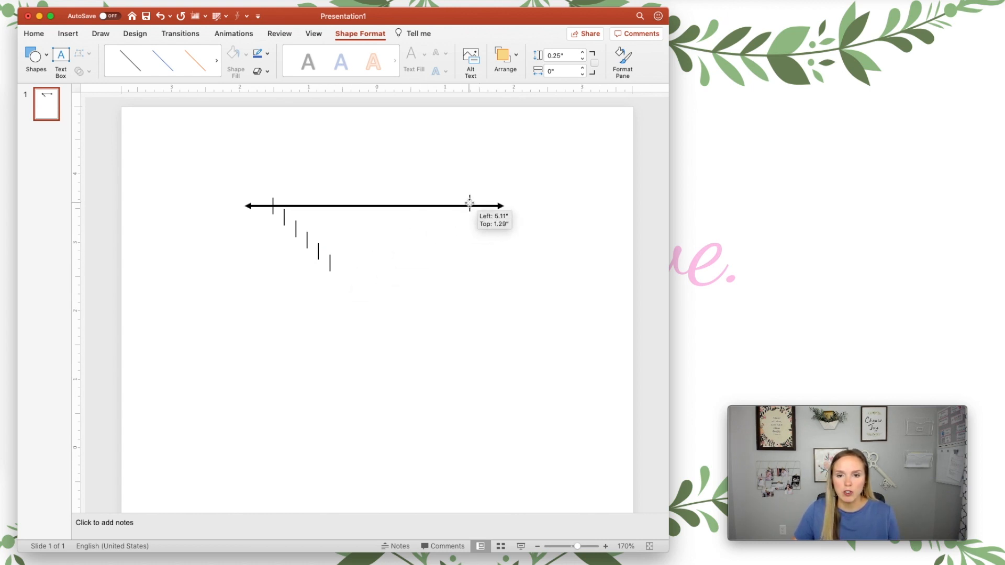
left_click_drag(470, 205, 470, 206)
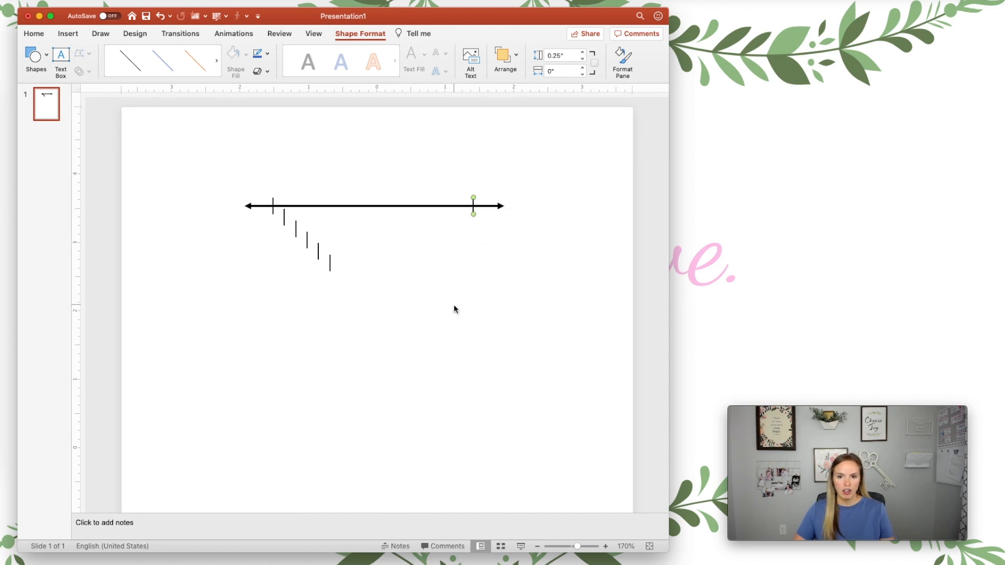
left_click(320, 233)
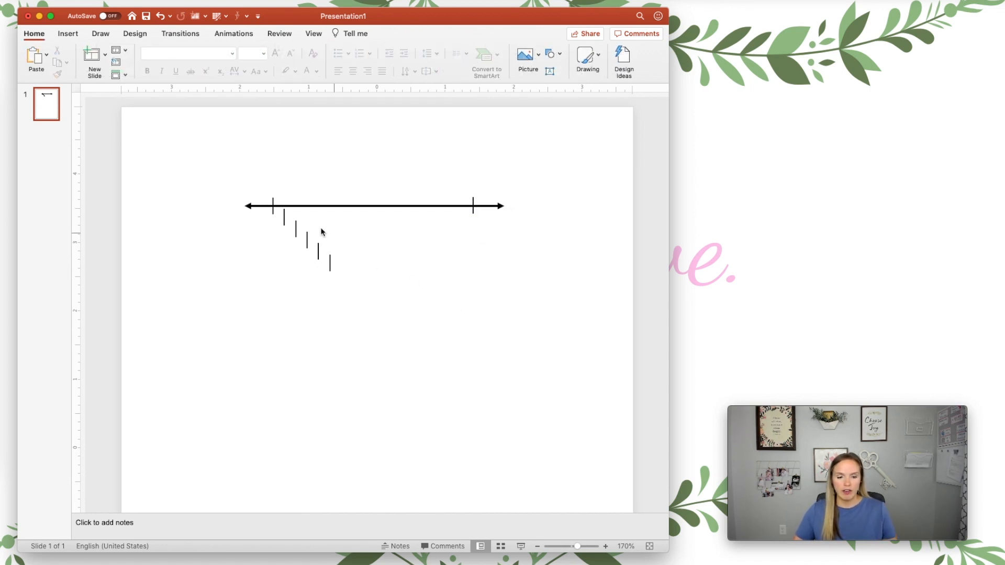
left_click(283, 221)
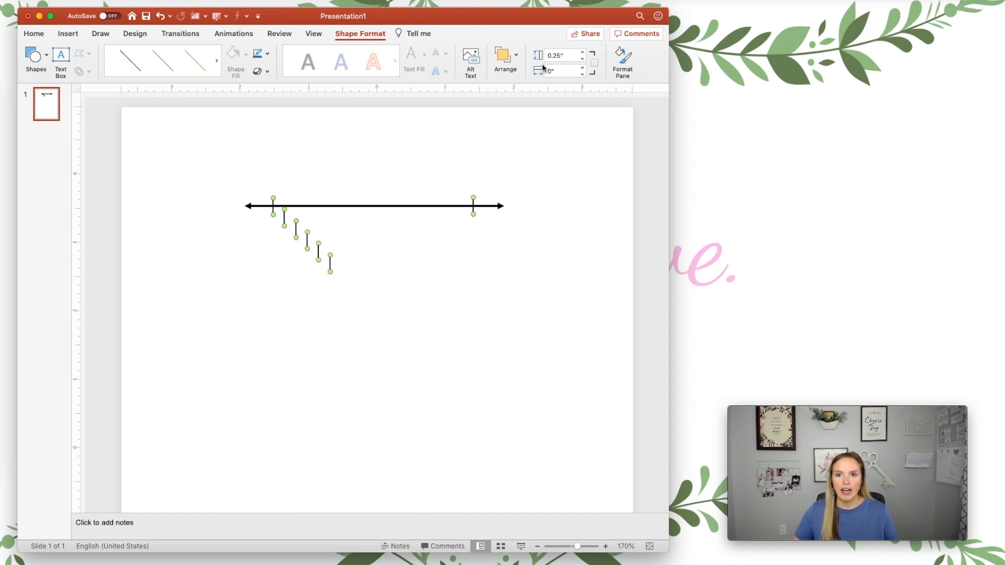
Step: Align the seven ticks to the line with Align Middle and Distribute Horizontally
left_click(505, 58)
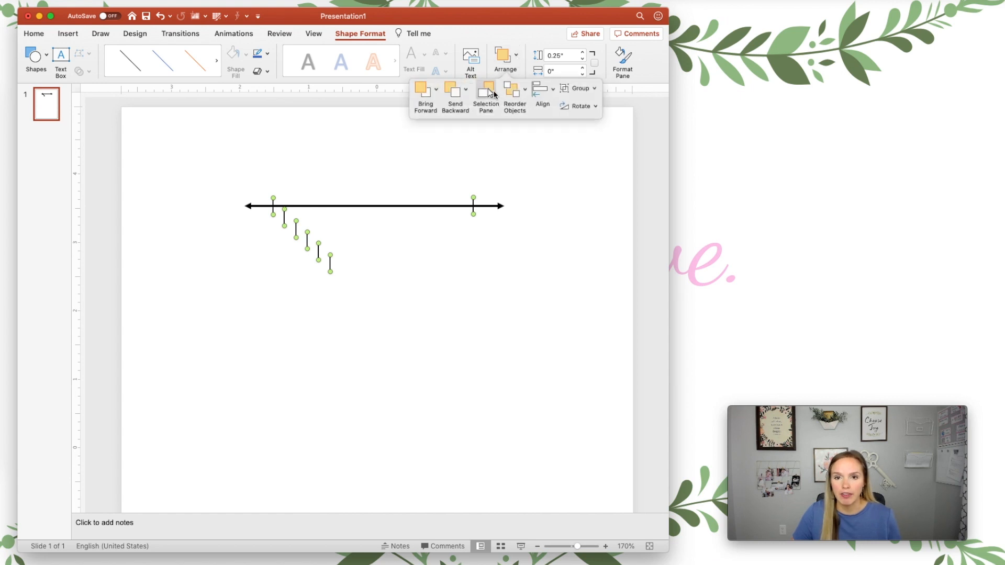
left_click(541, 90)
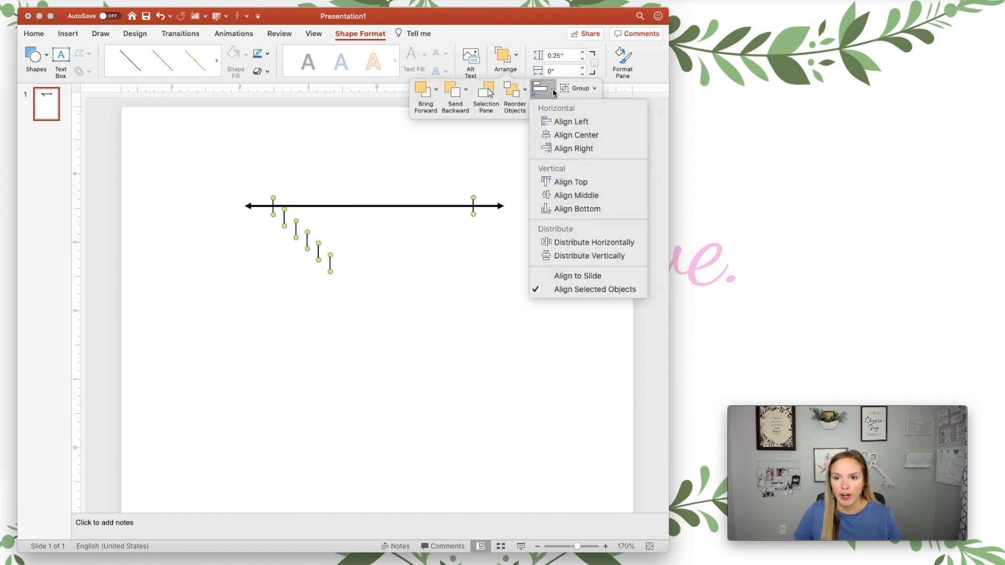
left_click(575, 181)
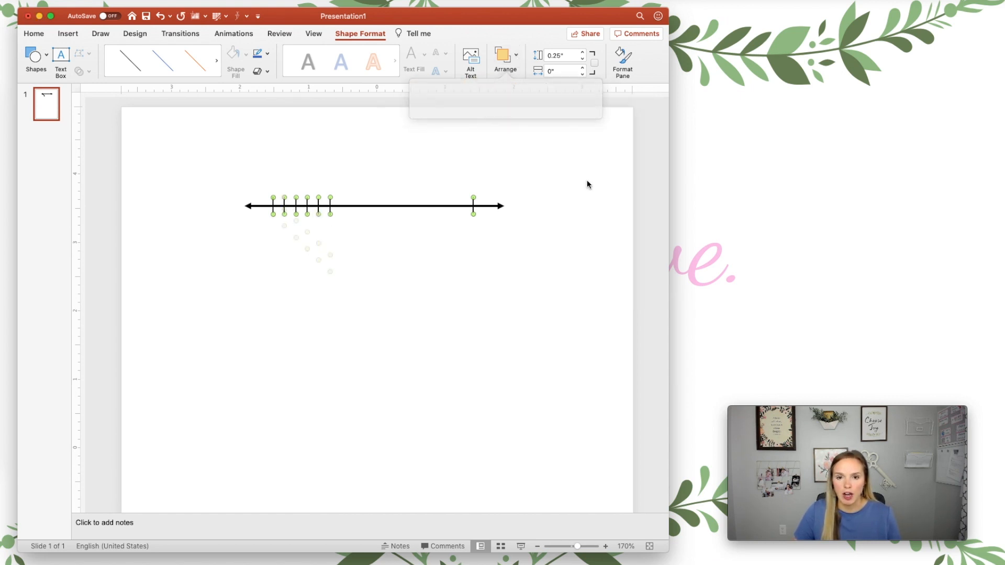
left_click(504, 58)
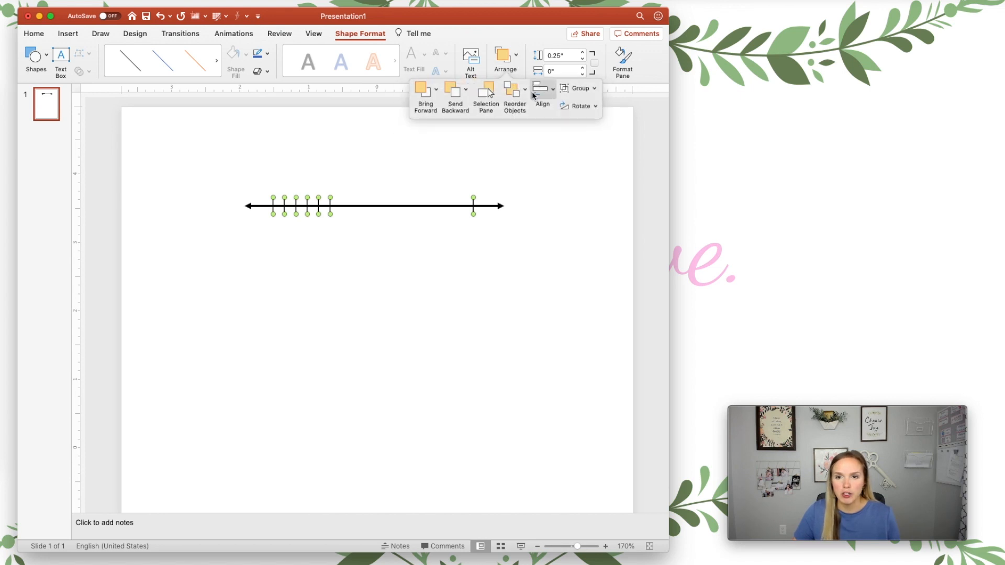
left_click(541, 88)
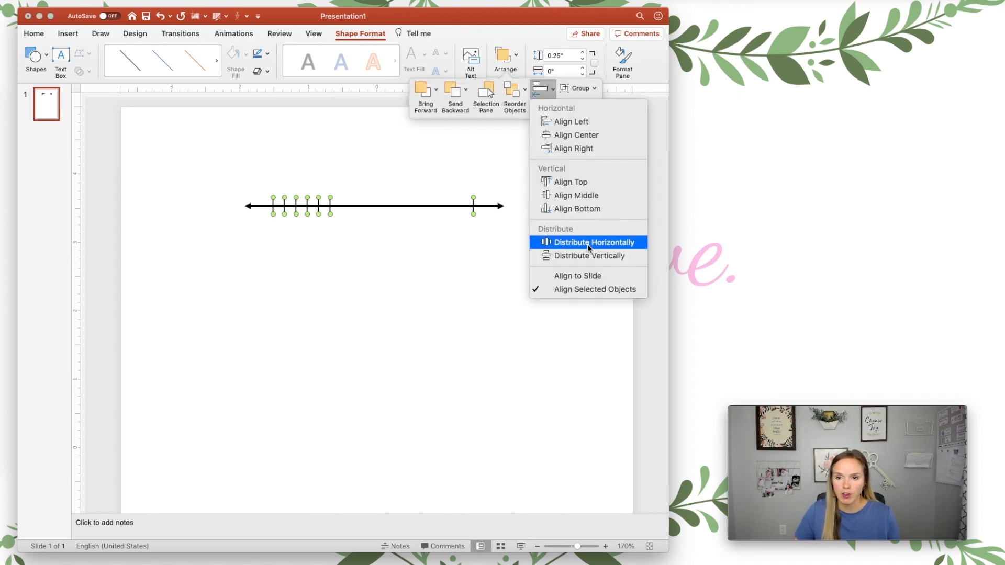
left_click(591, 242)
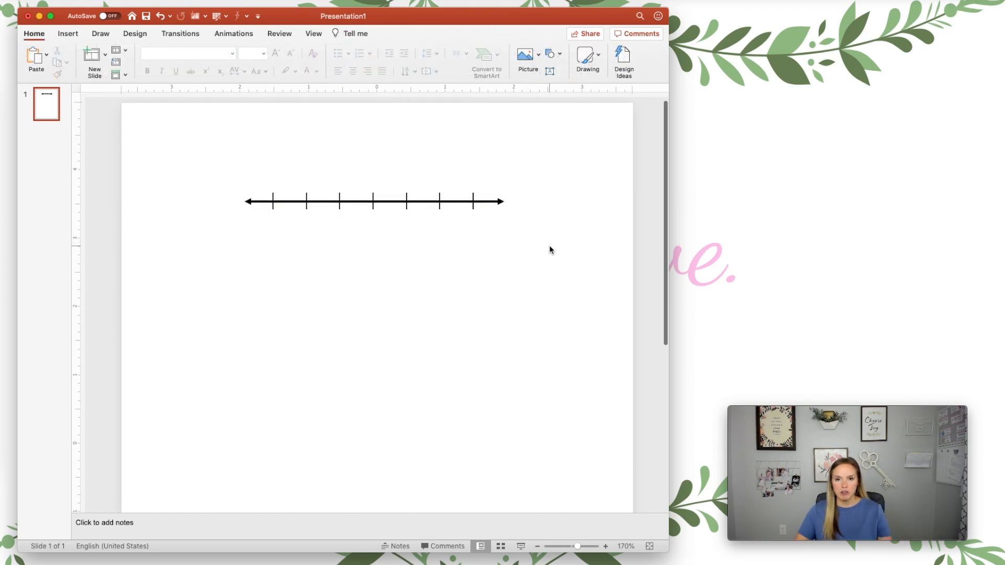
left_click(306, 201)
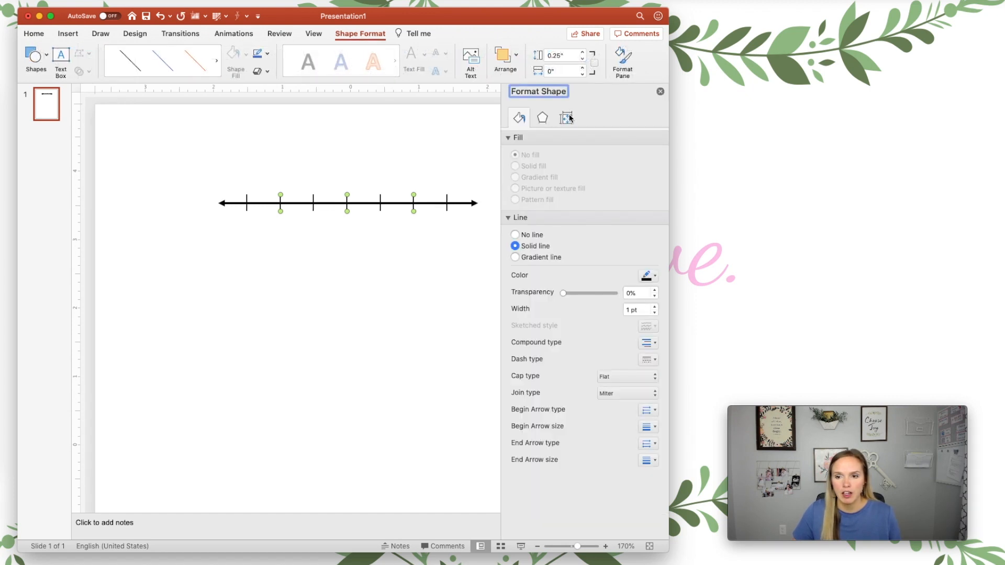
Step: Set the 2nd, 4th and 6th ticks to 0.15" height so long and short ticks alternate
left_click(565, 117)
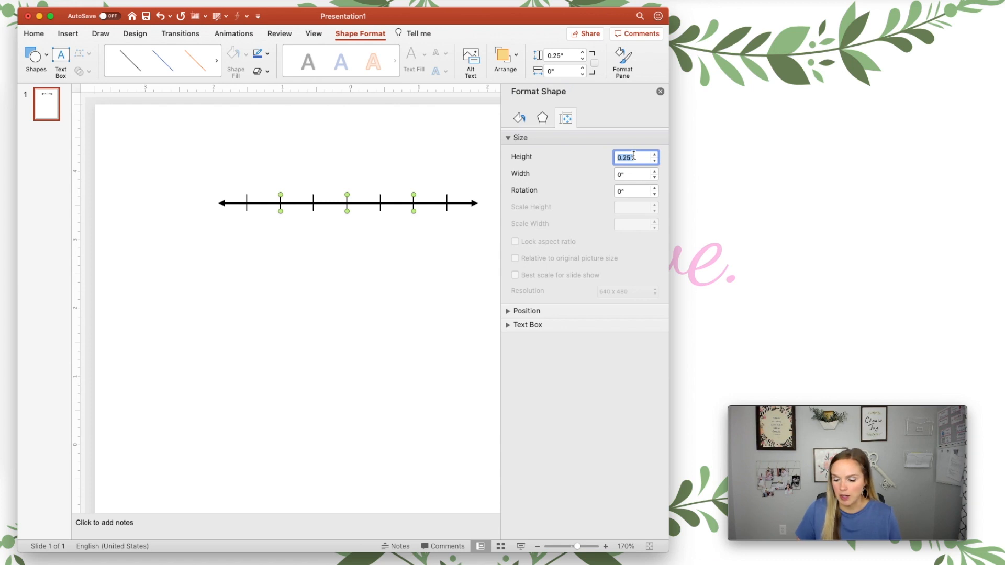
type("0.15\"")
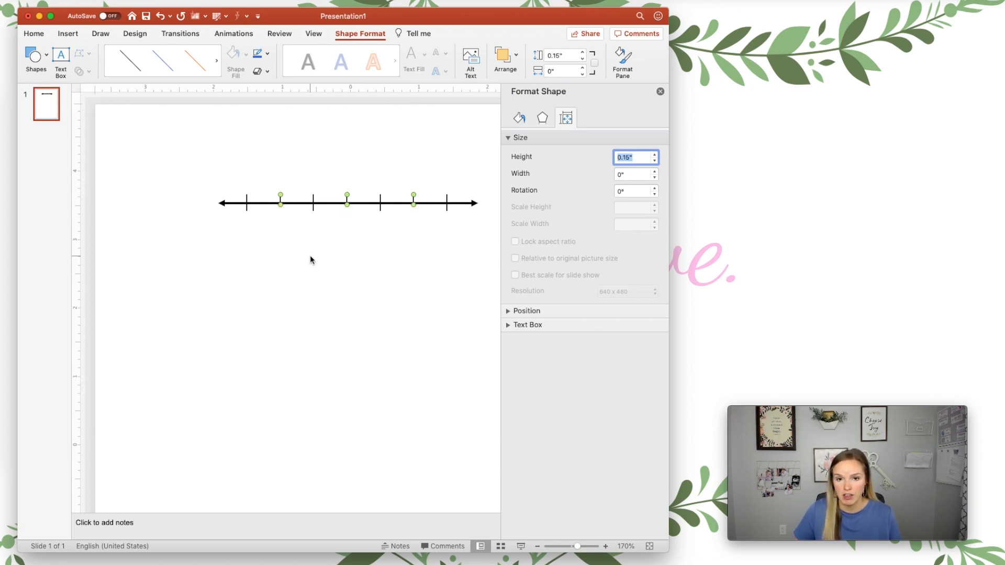
left_click(519, 117)
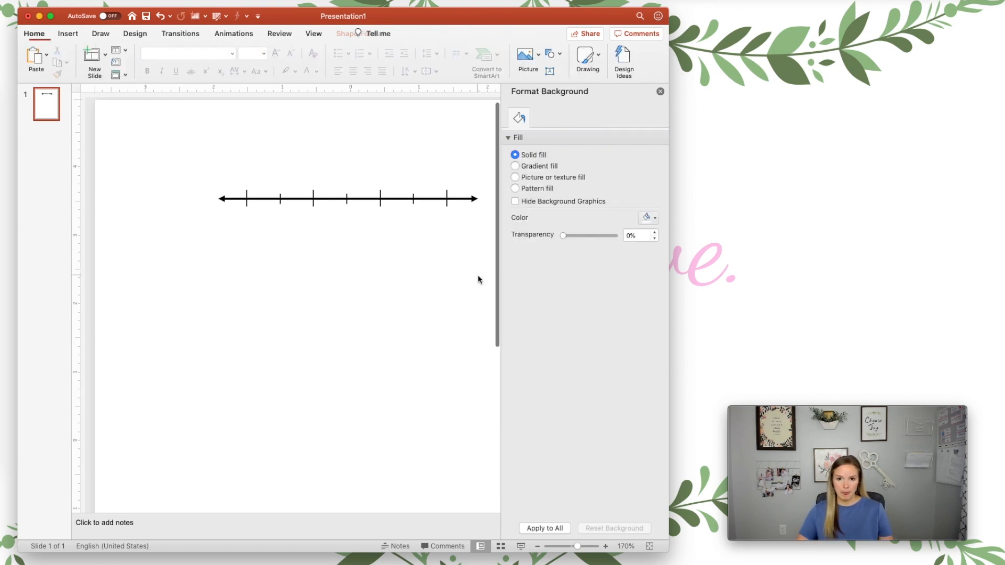
left_click(659, 91)
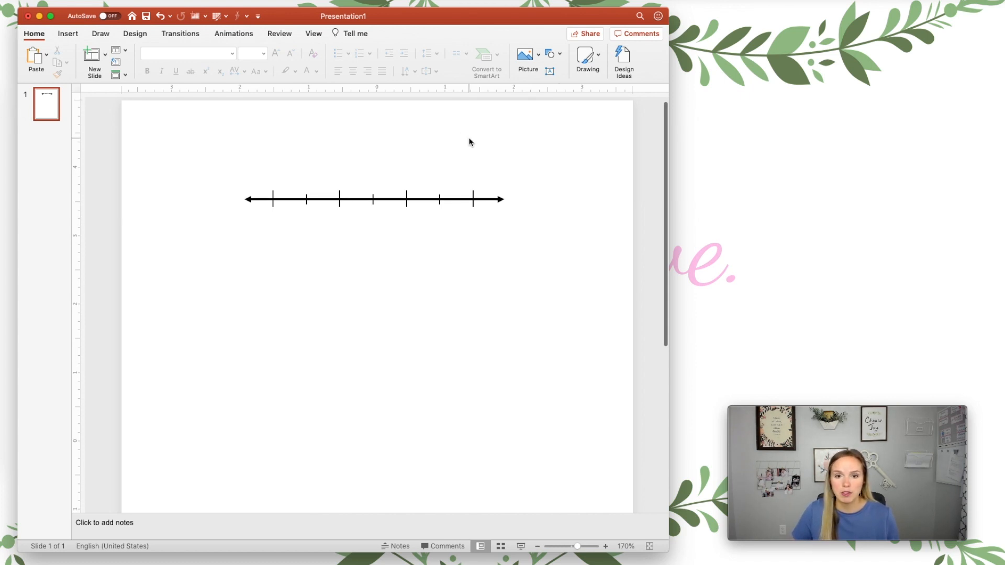
mouse_move(320, 243)
type("1")
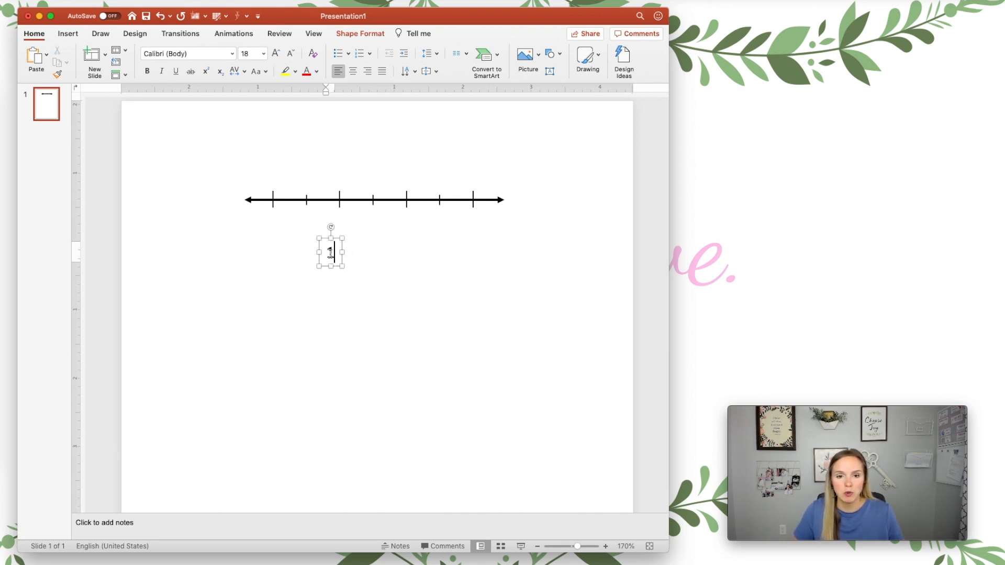
Step: Set the 1 label under the first tick in the CupcakeVanilla handwritten font
double_click(330, 252)
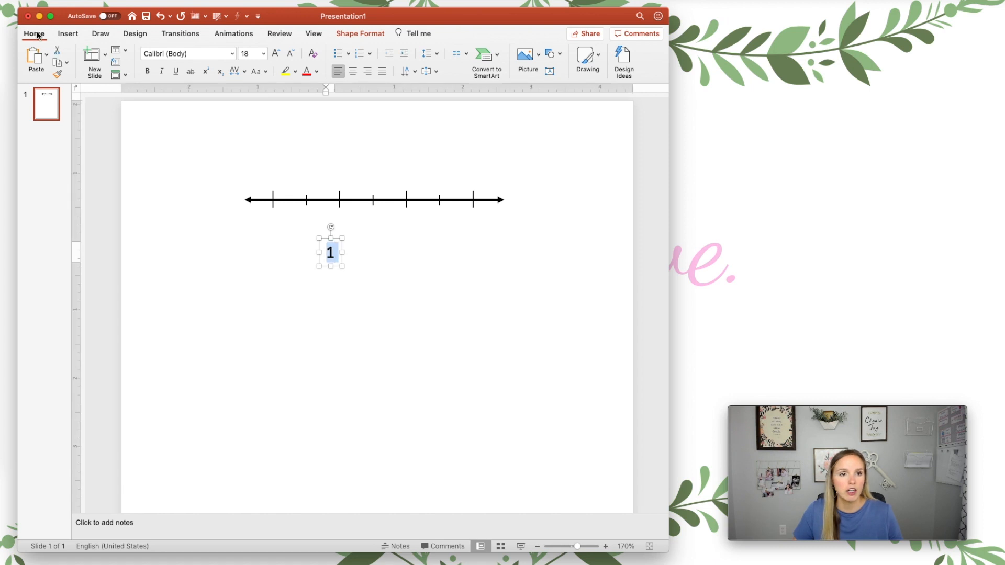
left_click(230, 54)
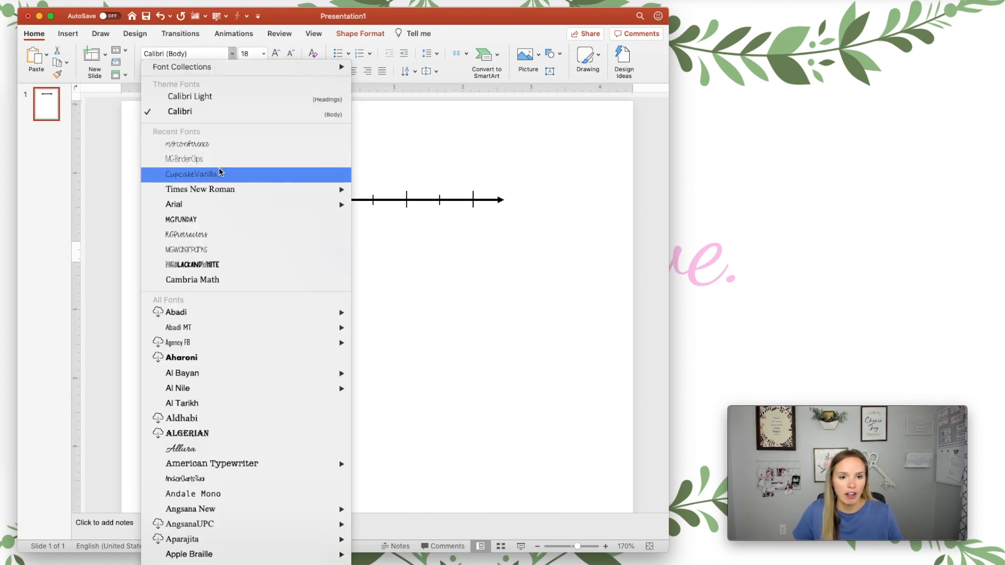
left_click(192, 174)
type("2")
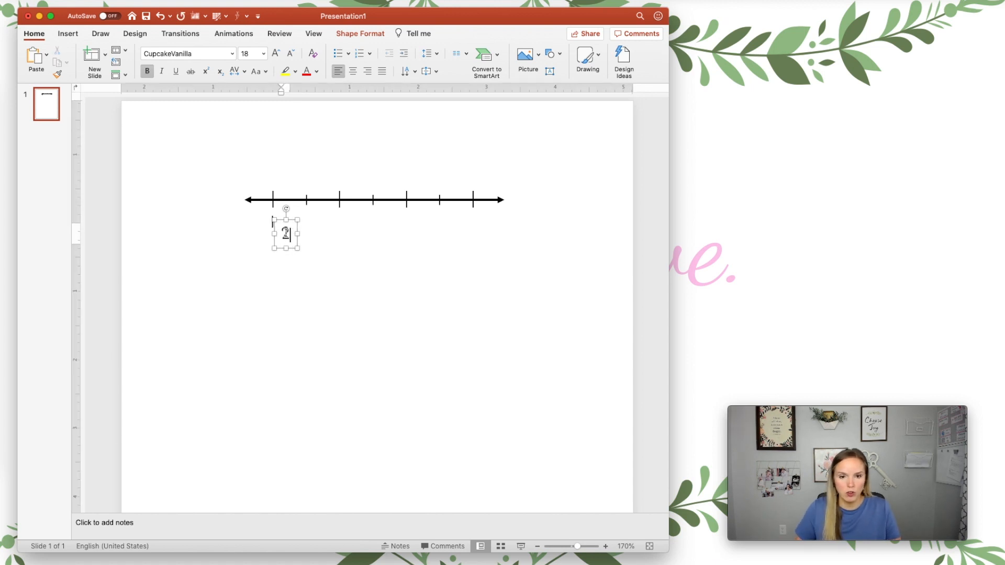
Step: Place duplicated labels 2, 3 and 4 under the second, third and fourth long ticks
left_click_drag(284, 232, 341, 224)
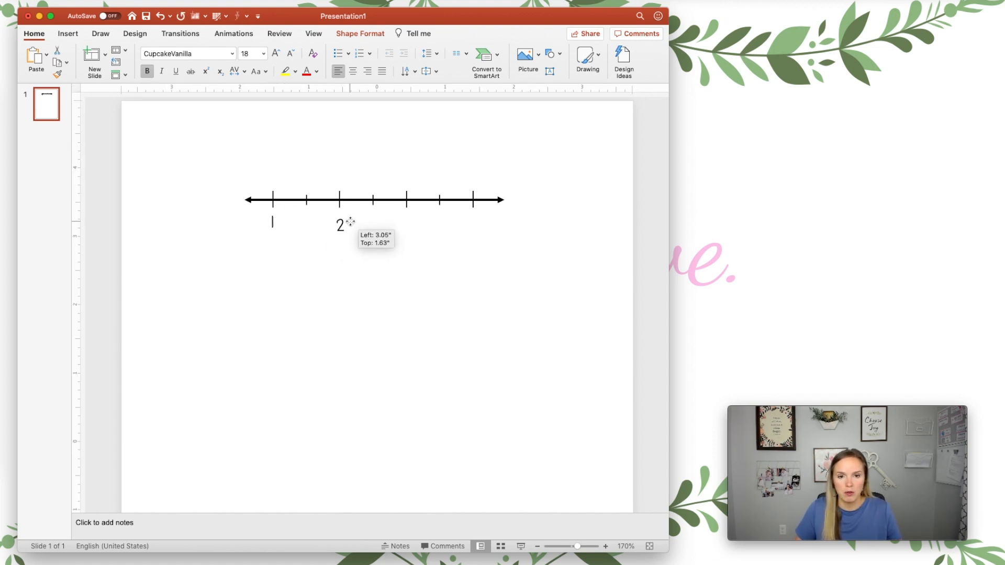
left_click_drag(339, 225, 404, 226)
type("3")
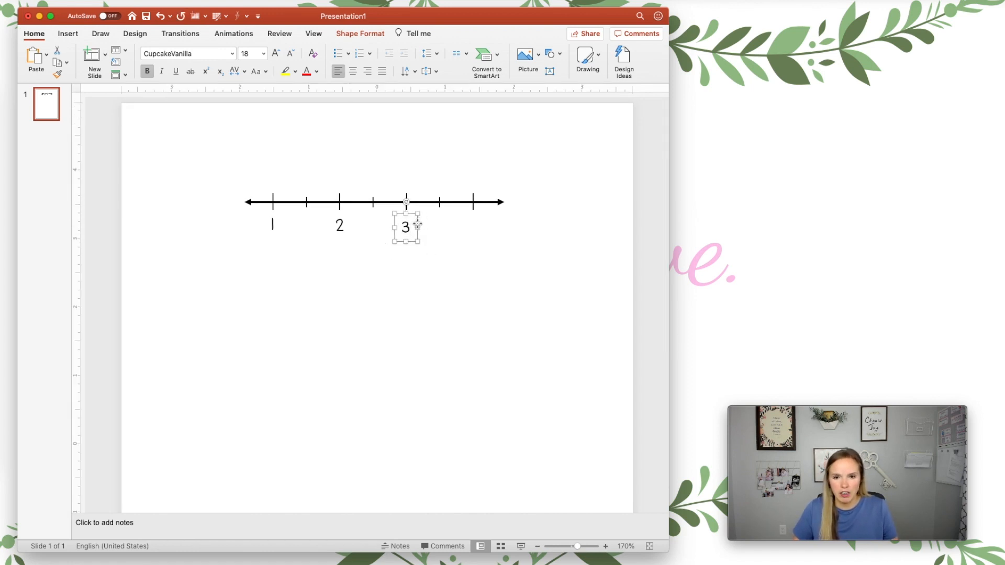
left_click_drag(405, 226, 474, 224)
type("4")
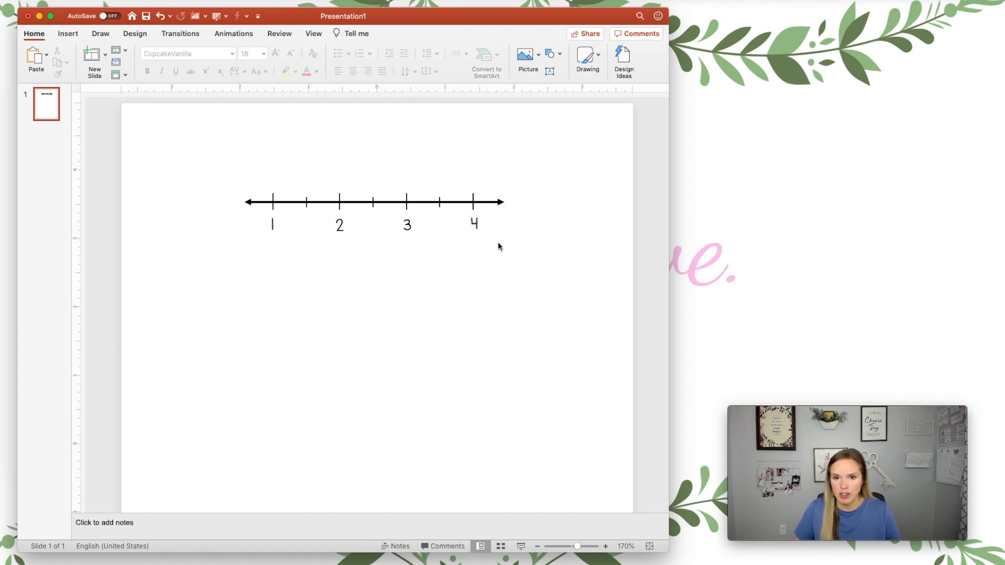
left_click(272, 225)
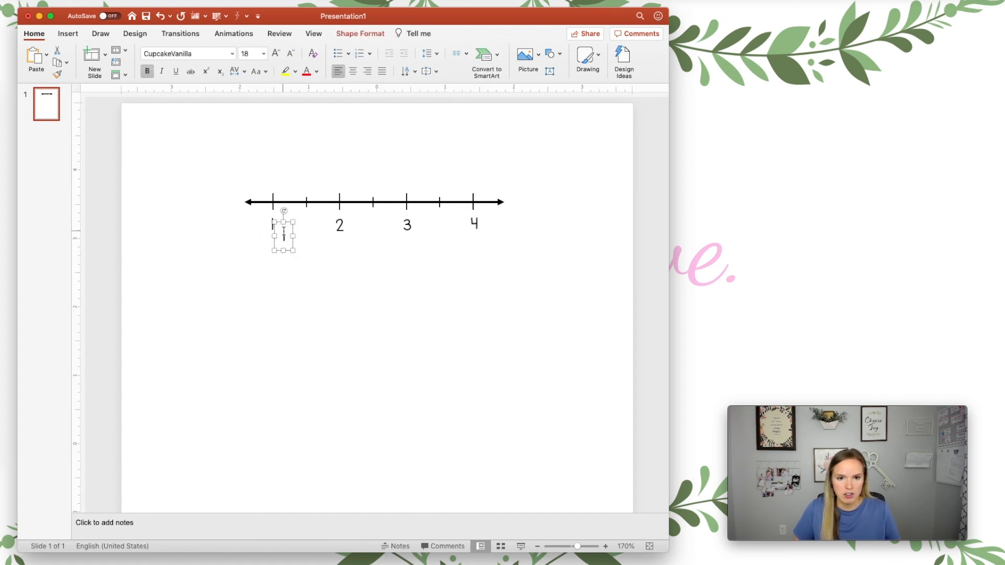
Step: Make a smaller 16 pt label reading 1.5 under the first short tick
type("1.5")
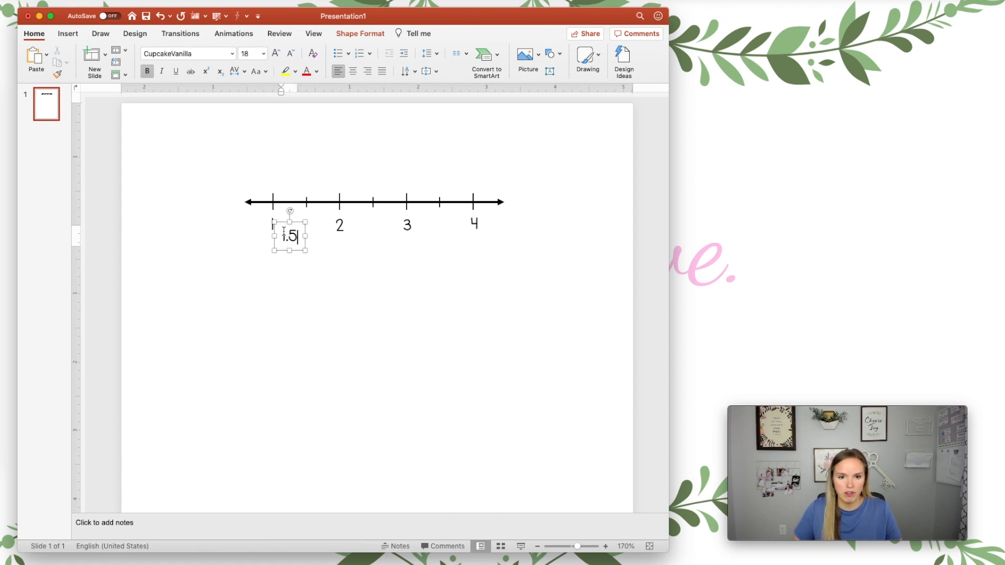
left_click_drag(290, 235, 311, 221)
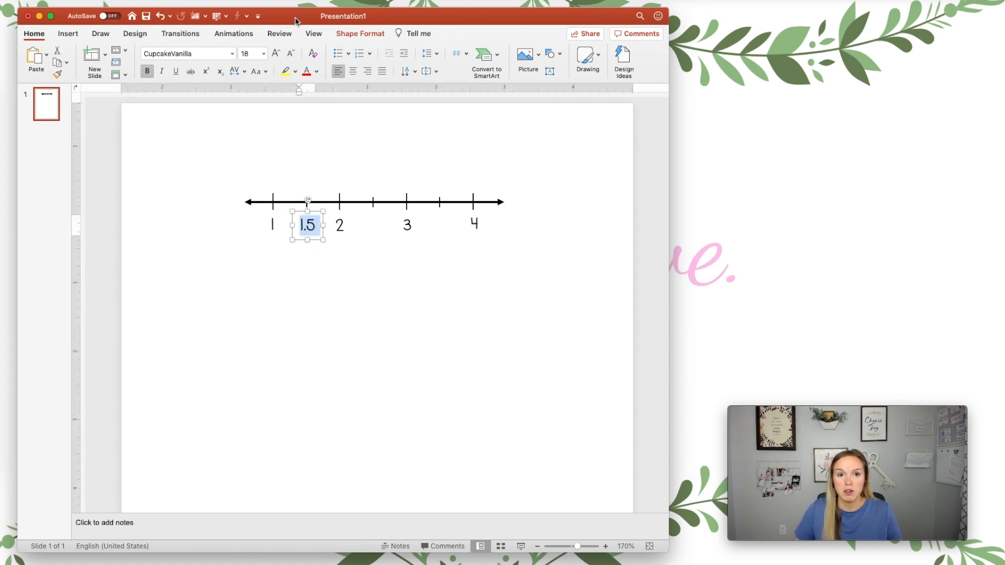
left_click(290, 53)
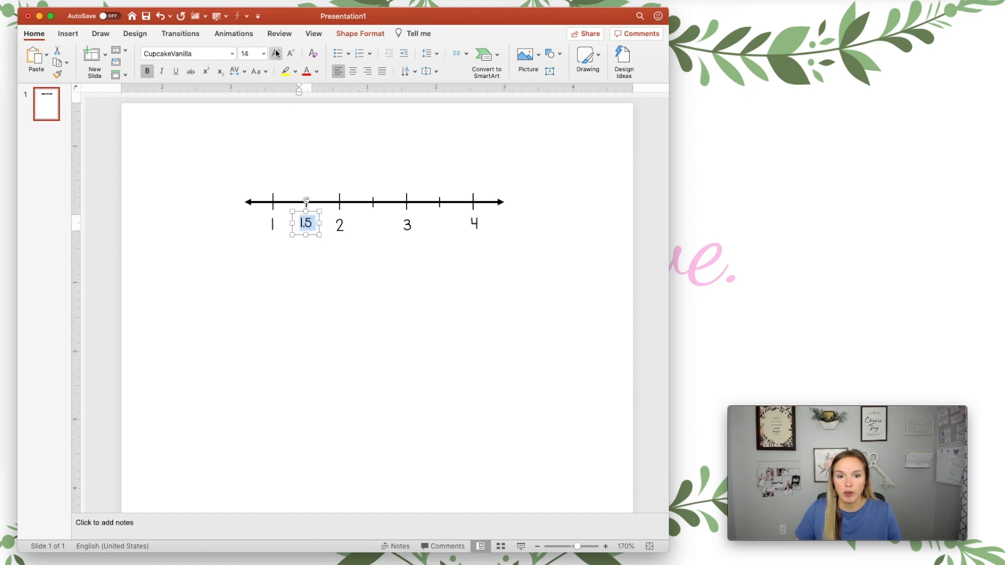
left_click(275, 54)
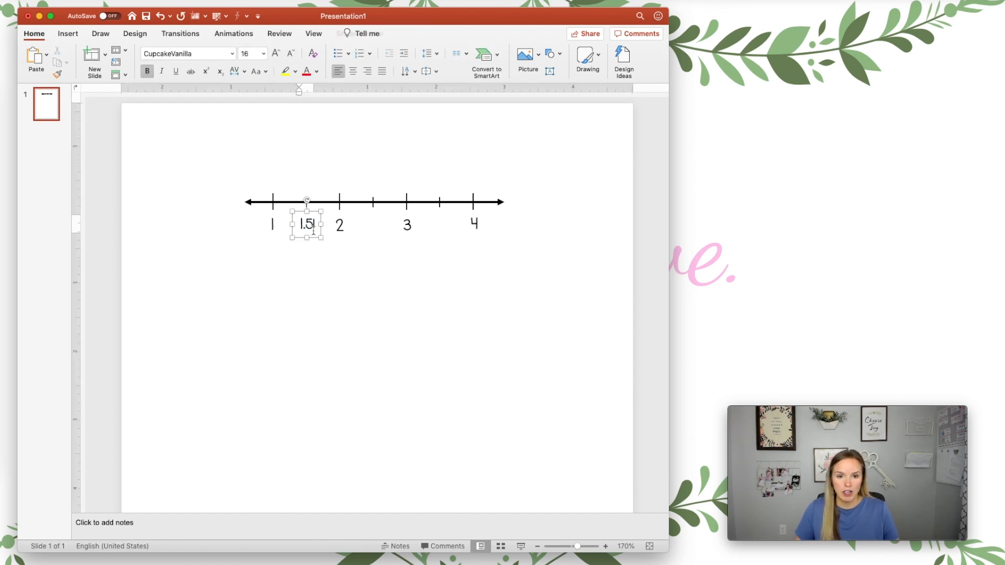
Step: Copy the half label under the other short ticks as 2.5 and 3.5
left_click_drag(306, 224, 317, 233)
type("2.5")
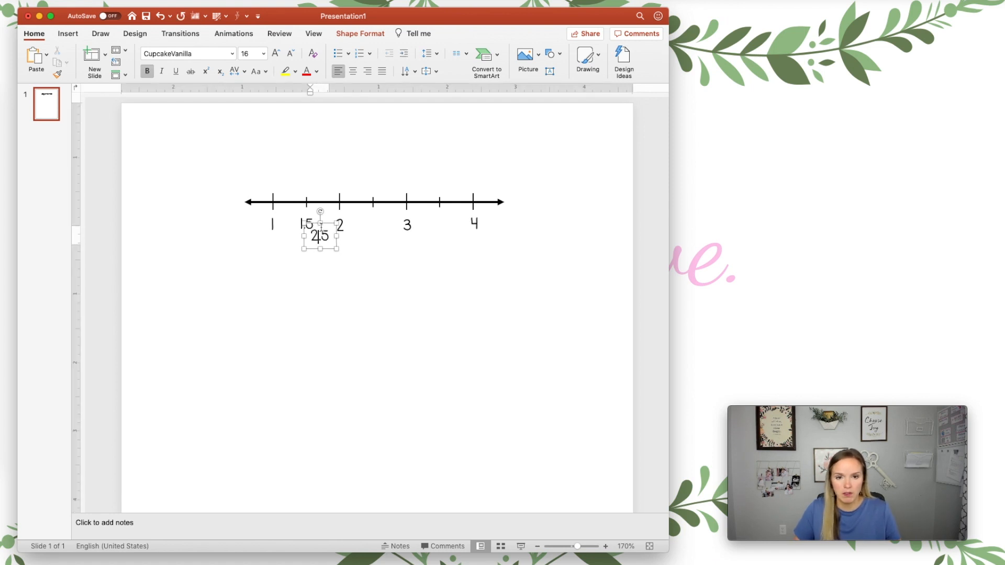
left_click_drag(319, 235, 373, 222)
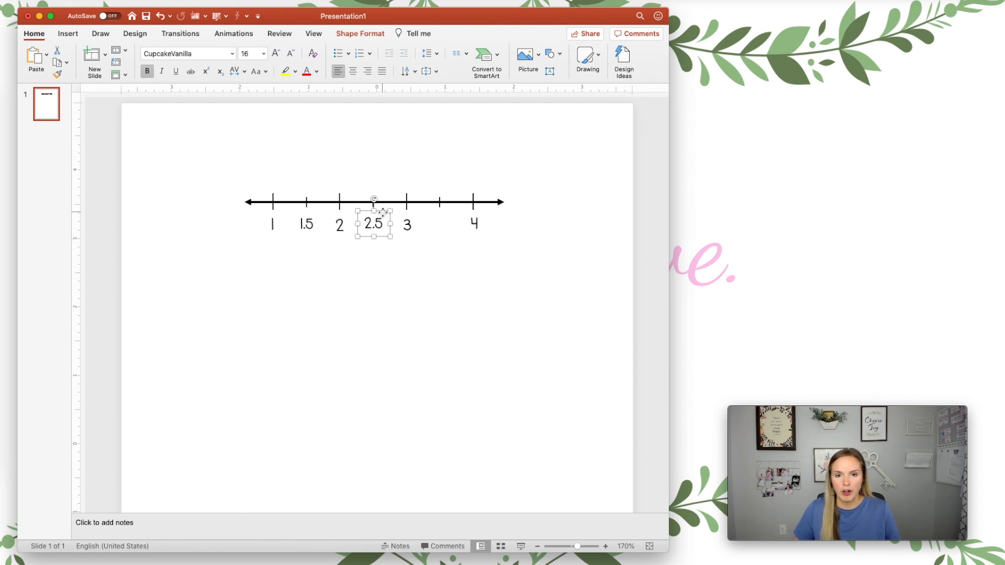
left_click_drag(373, 223, 439, 223)
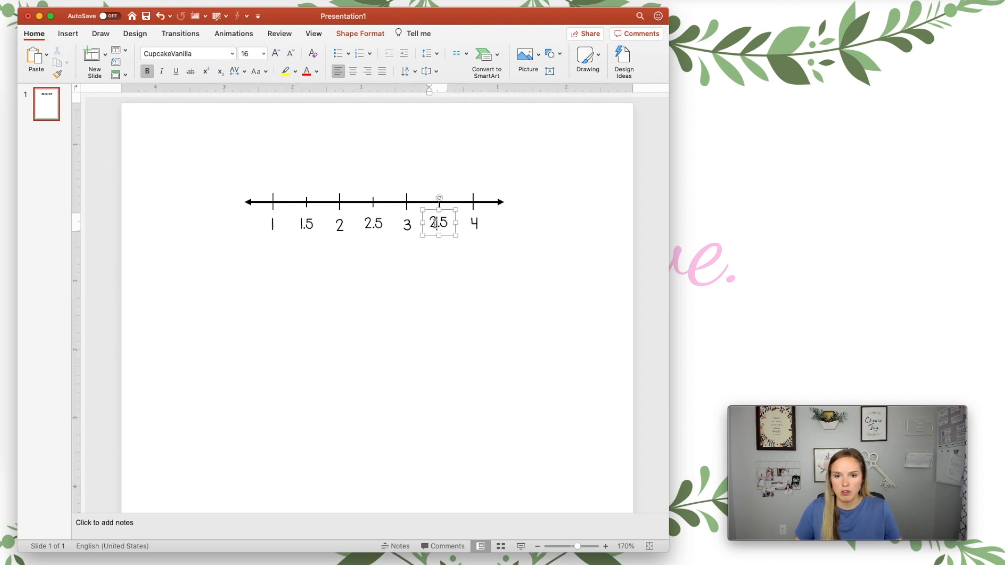
type("3.5")
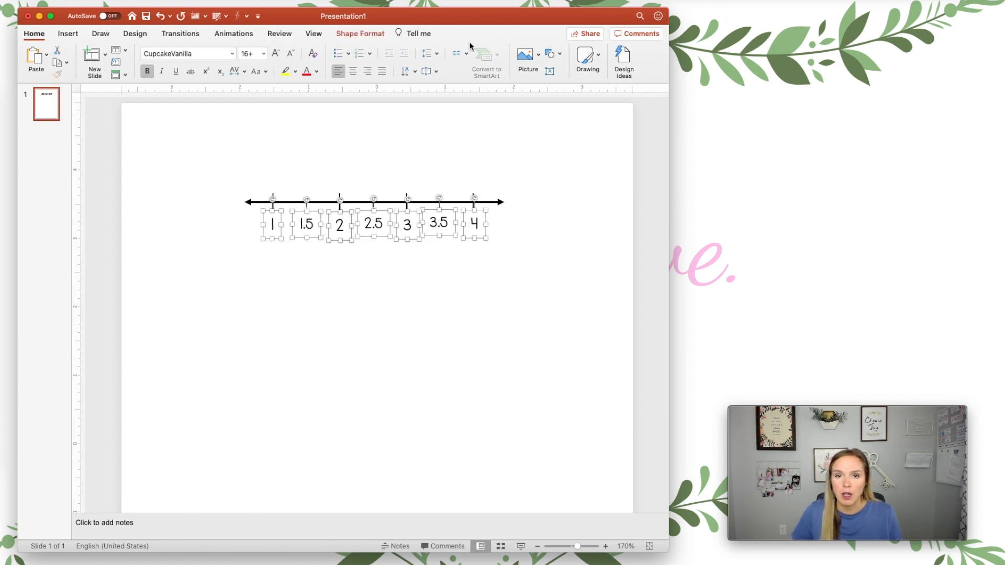
Step: Spread all seven labels evenly along the line with Distribute Horizontally
left_click(134, 34)
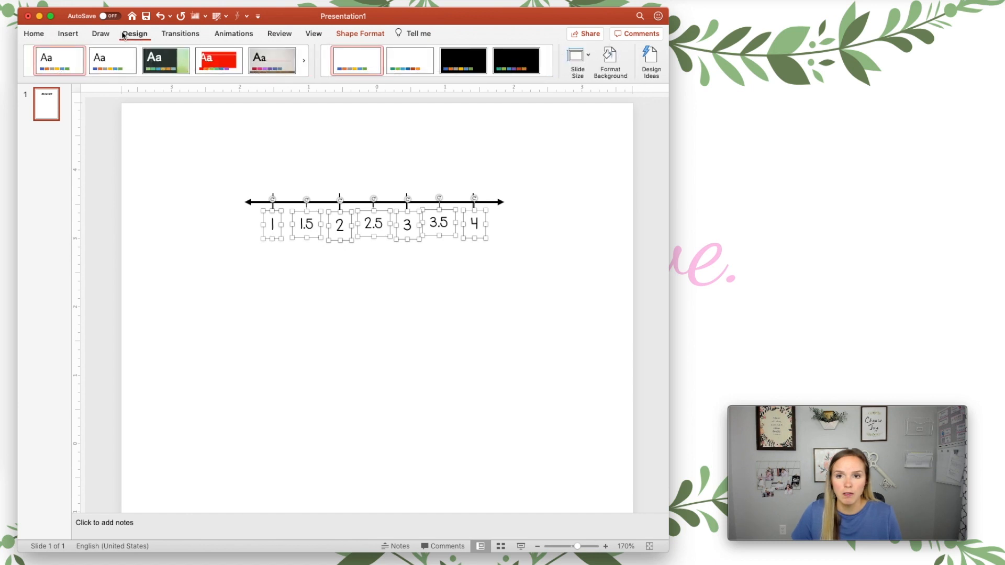
left_click(34, 33)
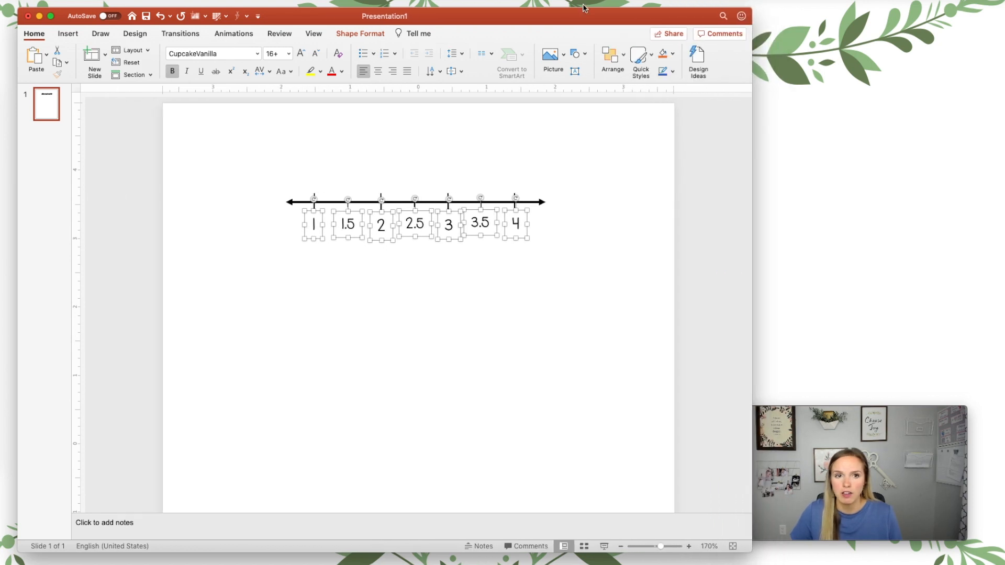
left_click(607, 58)
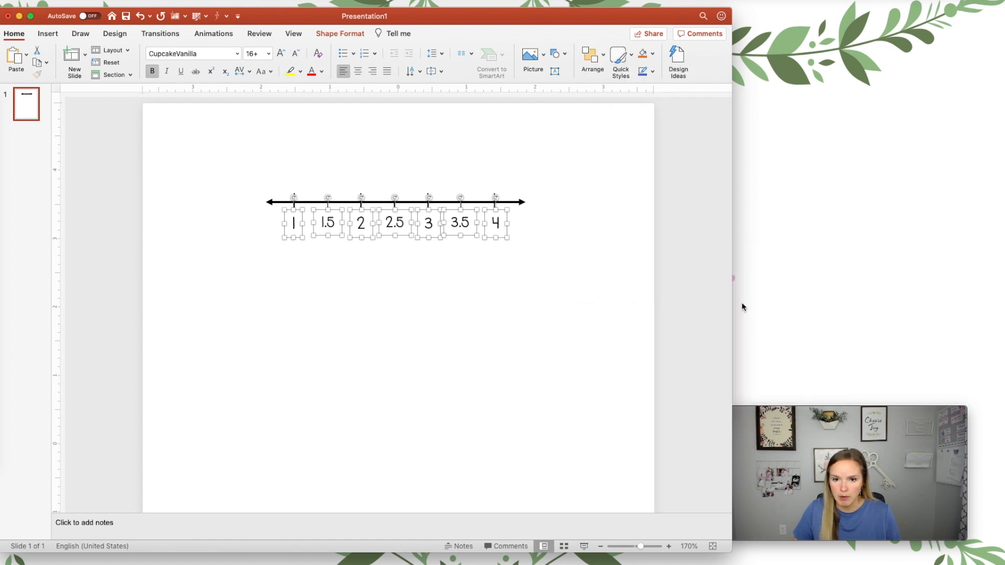
left_click(589, 58)
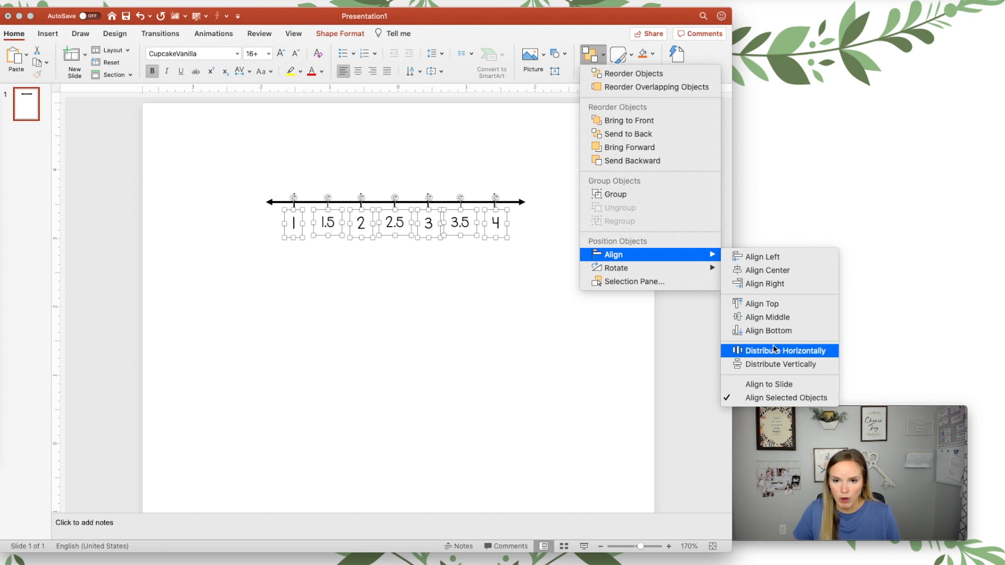
left_click(784, 351)
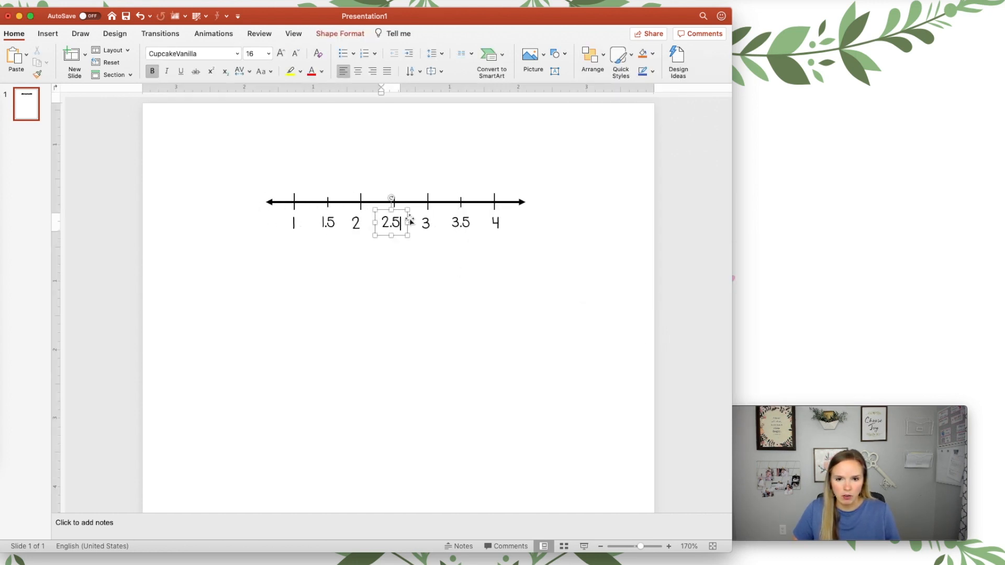
Step: Enlarge the 1.5, 2.5 and 3.5 labels to 18 pt
left_click(520, 276)
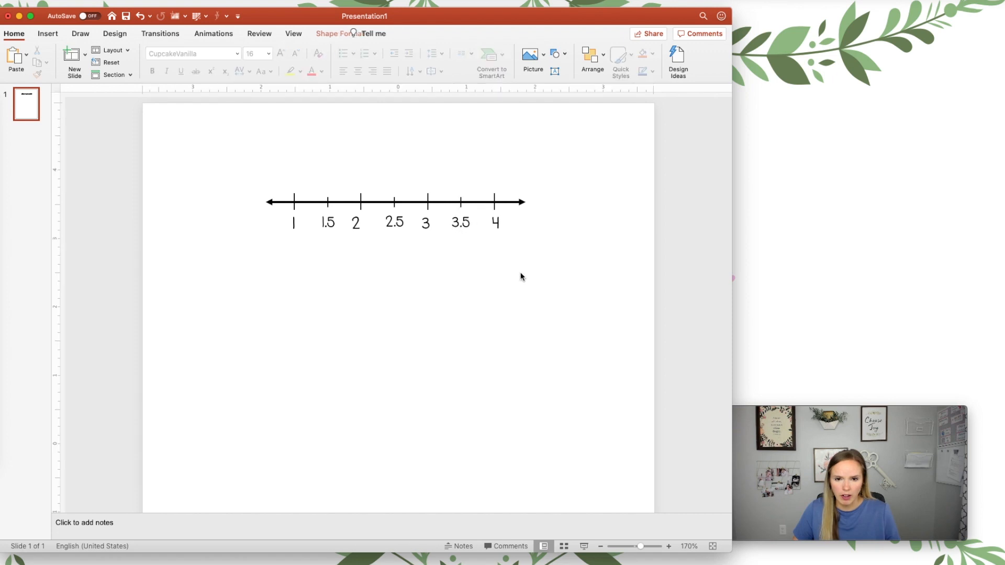
left_click(328, 222)
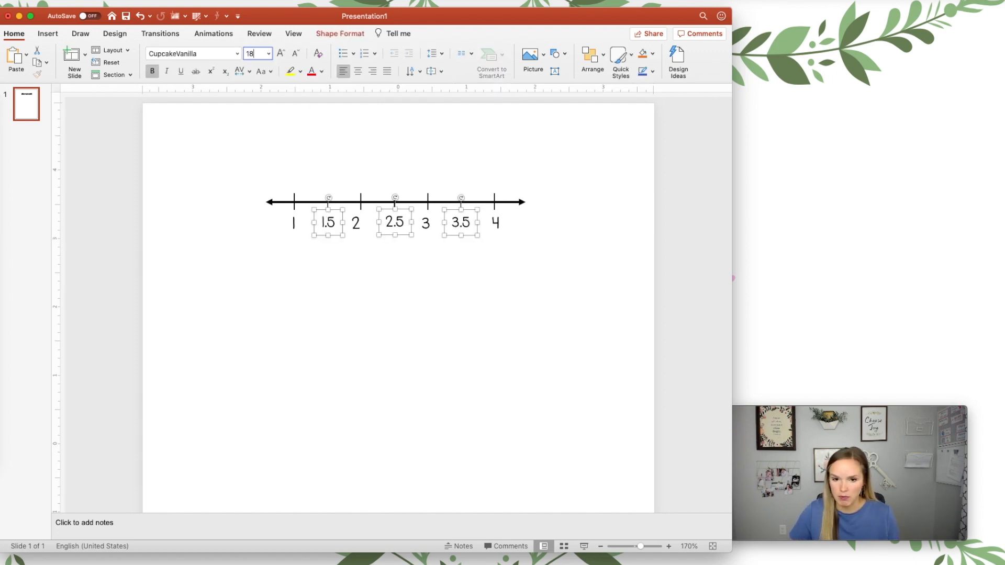
left_click(421, 349)
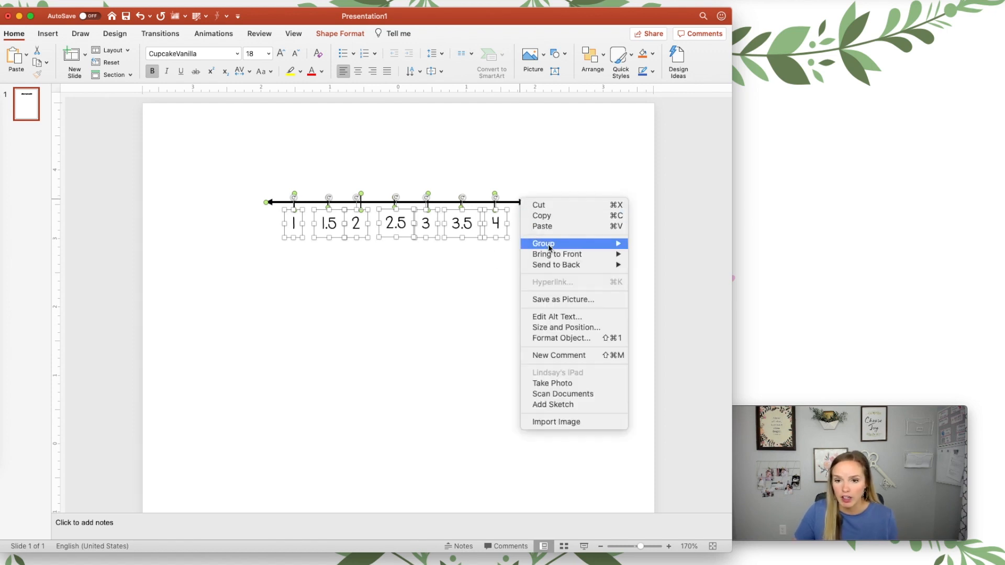
mouse_move(543, 243)
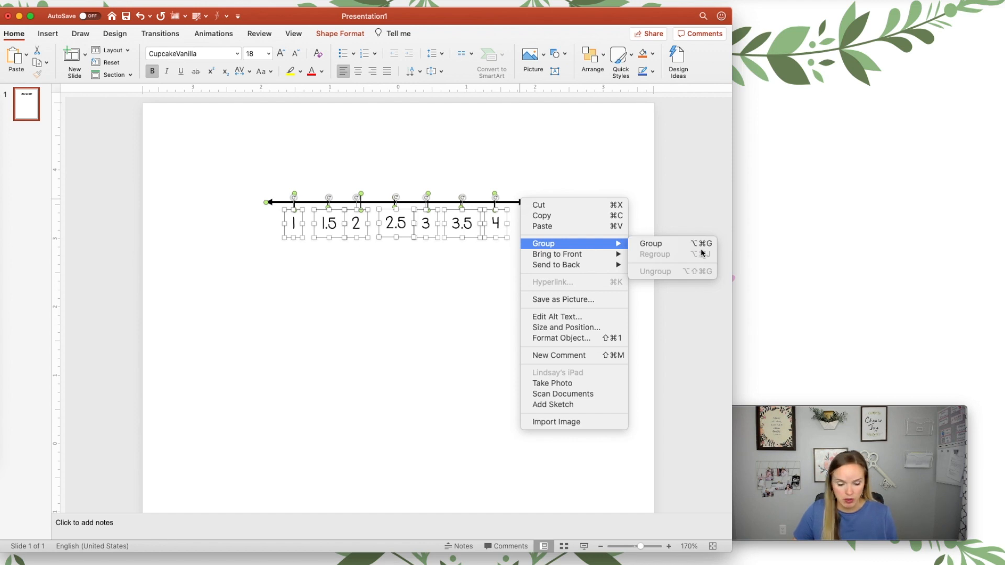
mouse_move(650, 244)
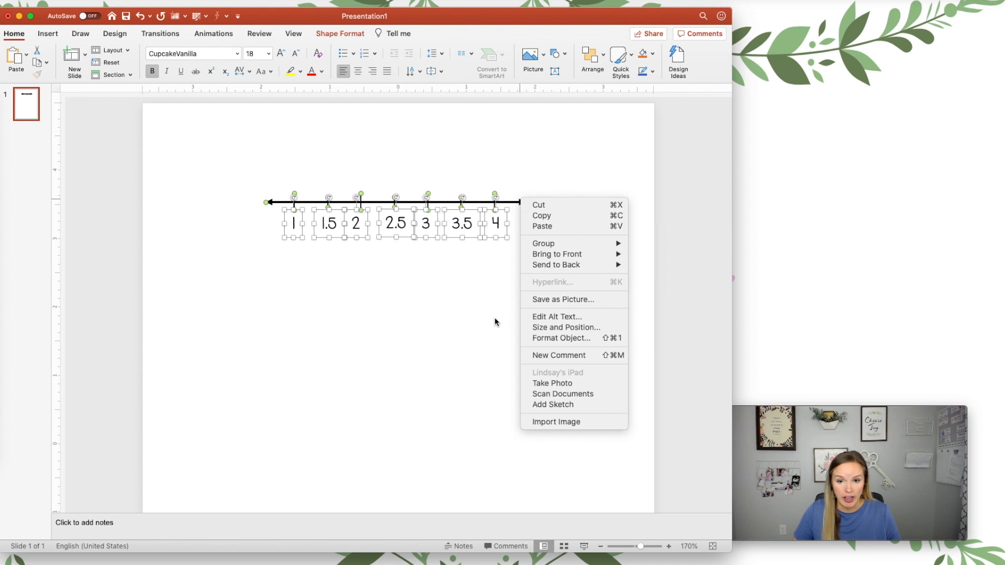
Step: Group the number line with all its labels into one object
left_click(543, 242)
type("0")
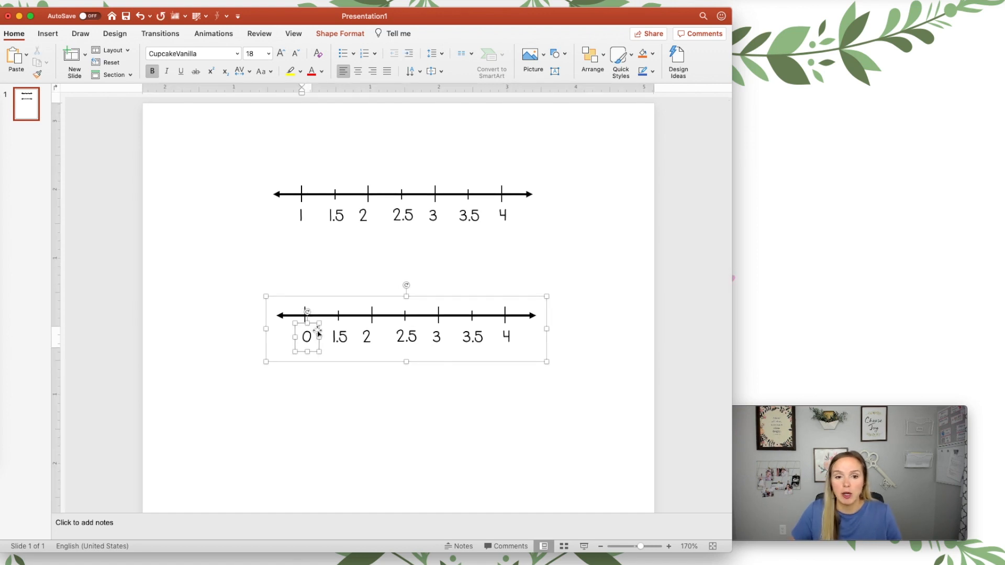
Step: Relabel the copied number line's text boxes one by one toward 0 through 6
left_click(339, 335)
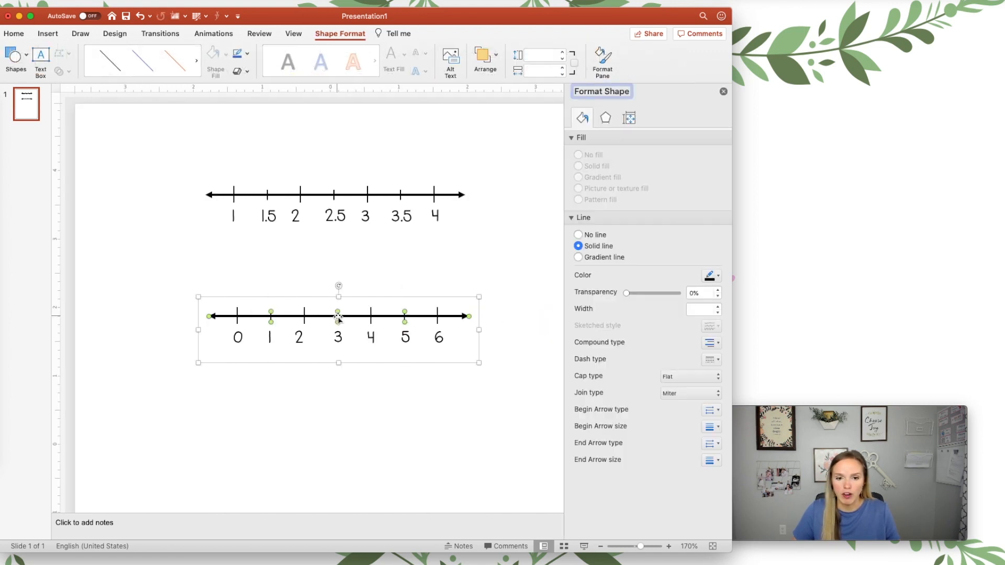
left_click(628, 118)
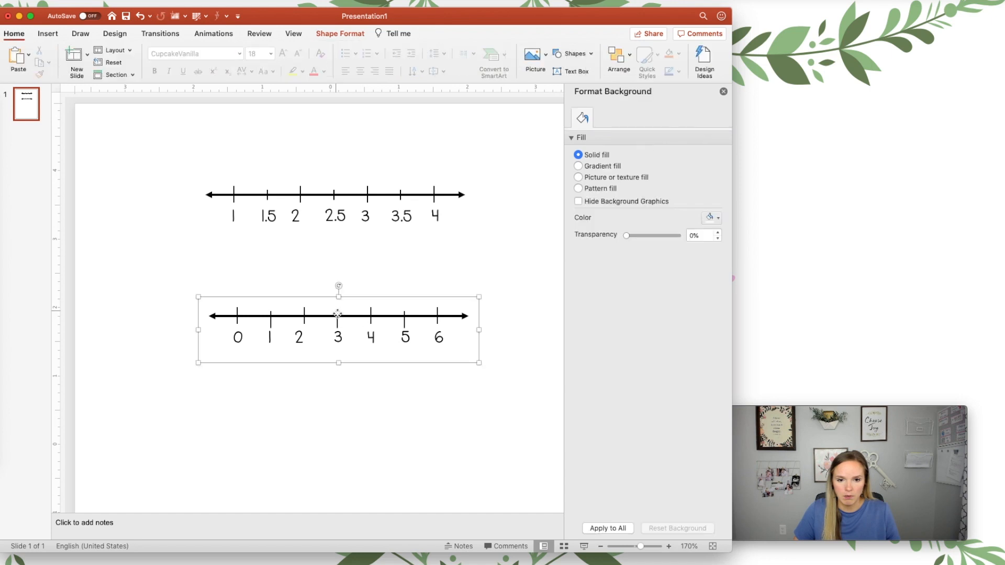
left_click(404, 338)
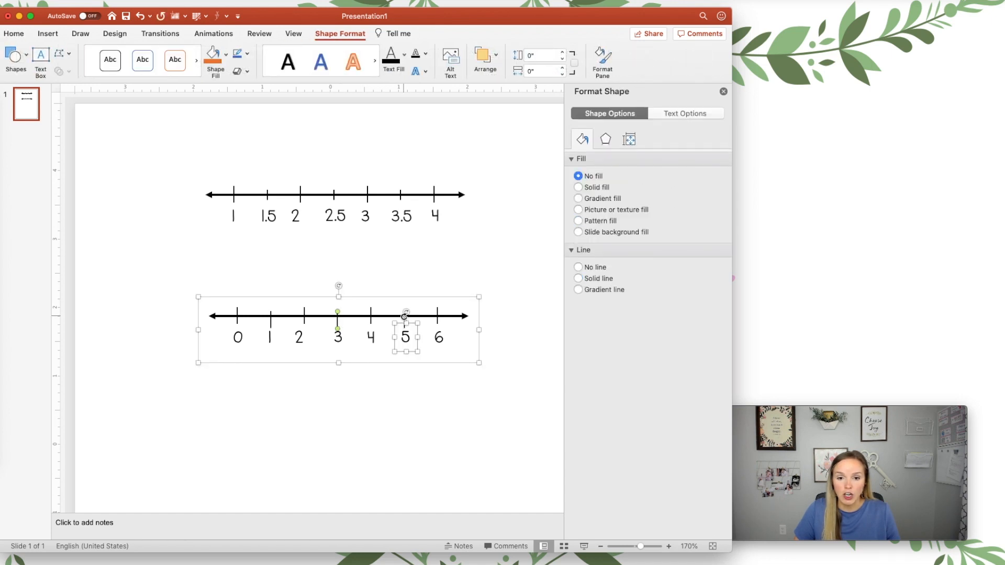